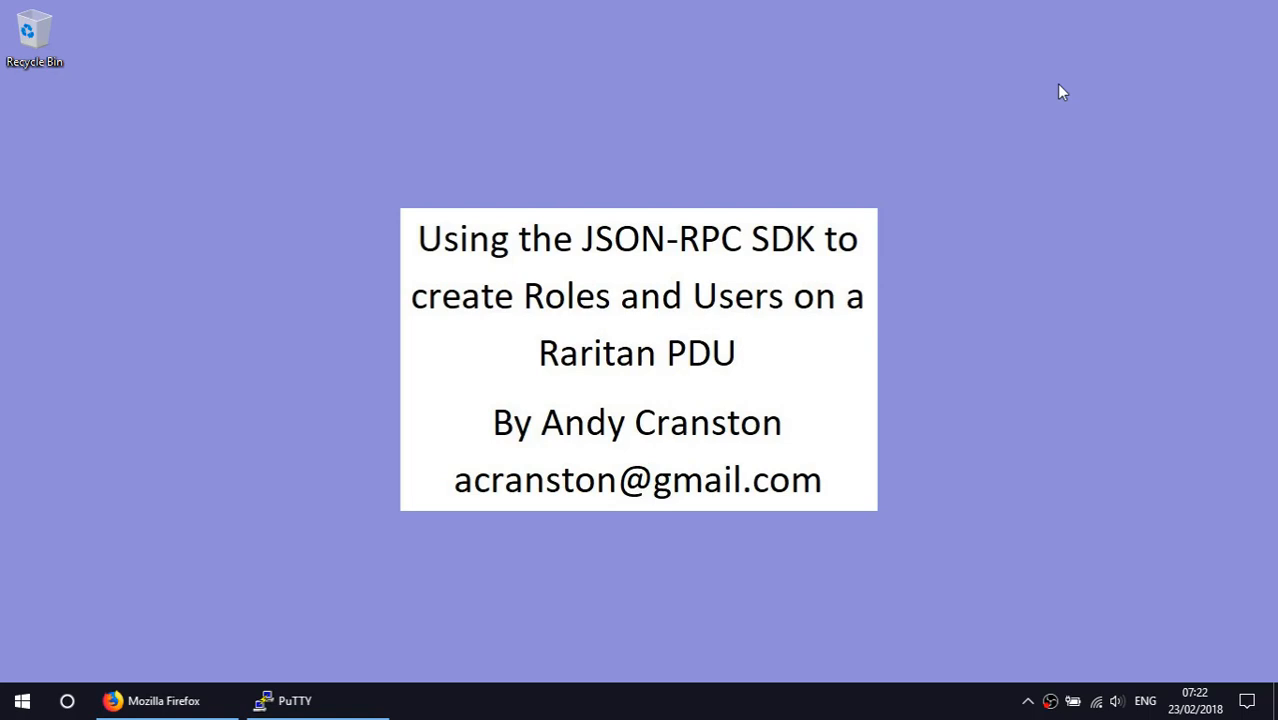
pyautogui.moveTo(124, 644)
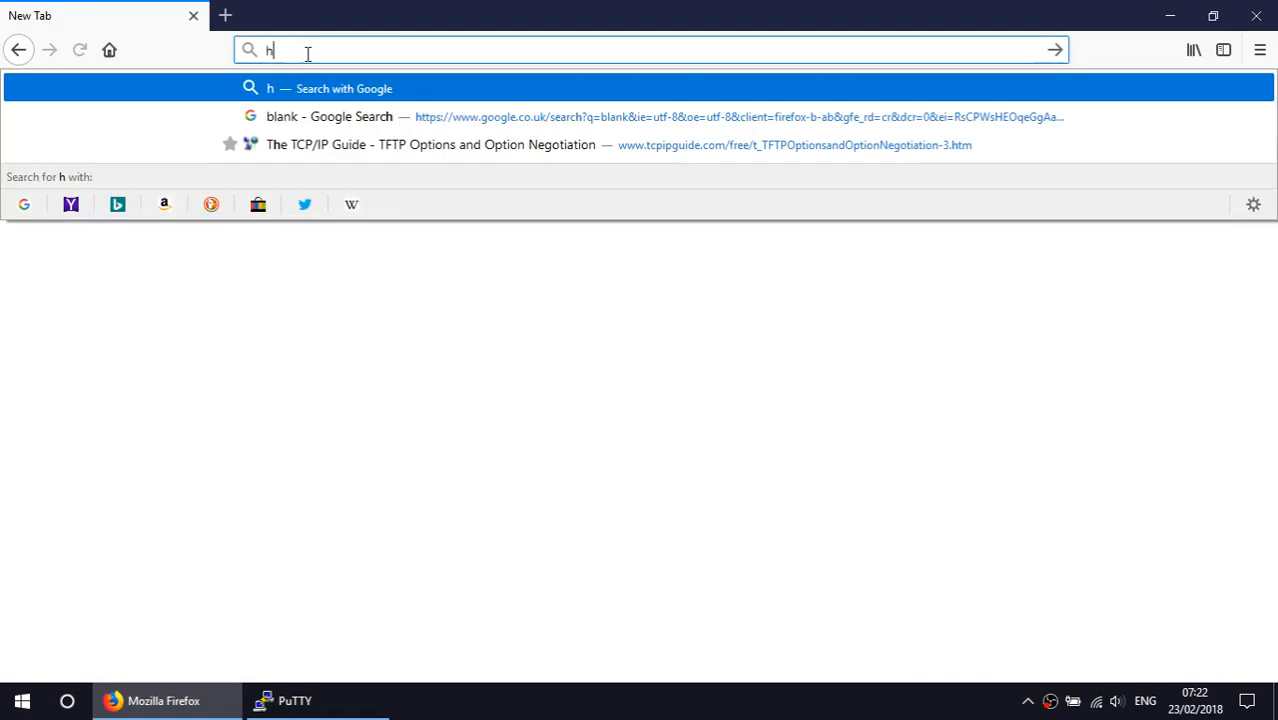
pyautogui.write('https://')
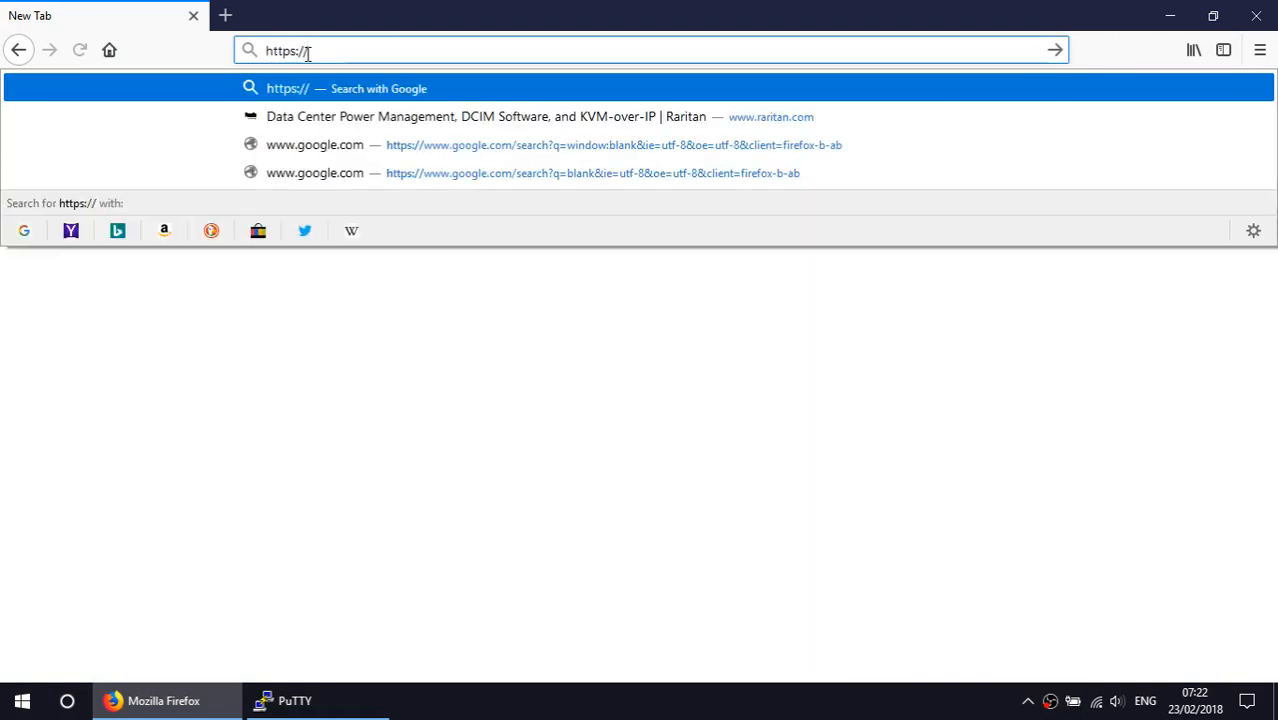
pyautogui.write('px2stud')
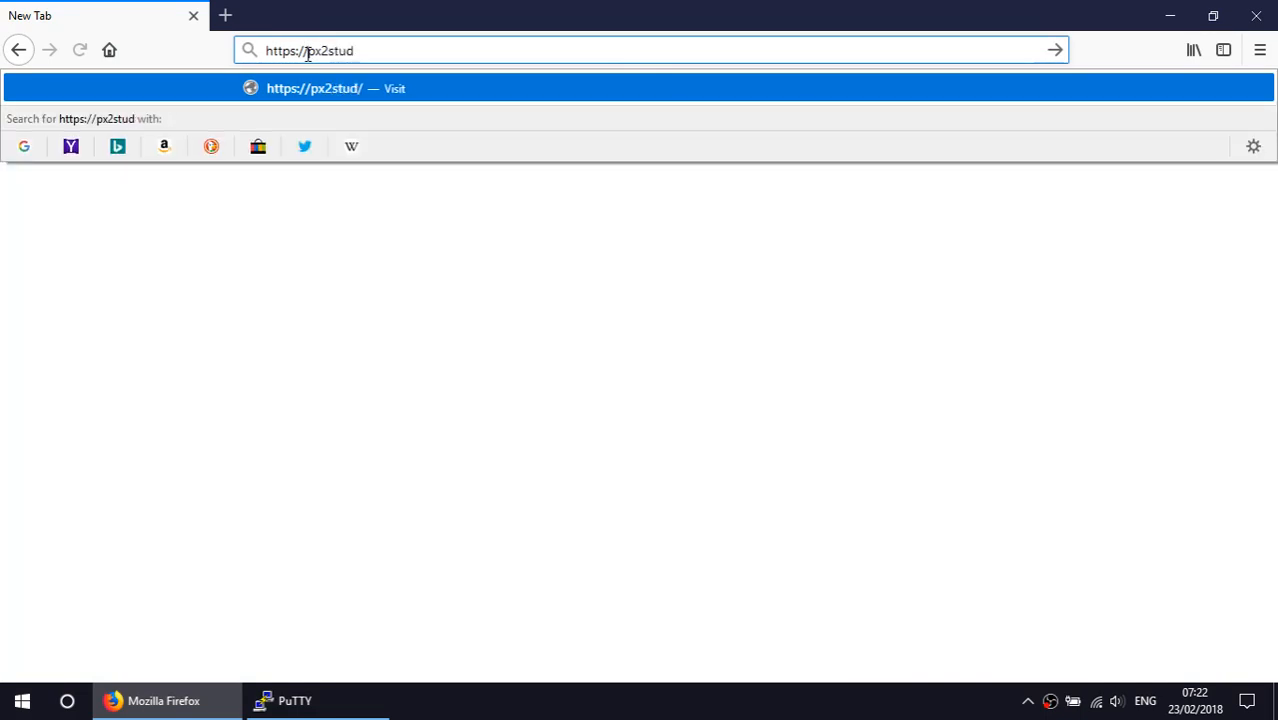
pyautogui.press('Return')
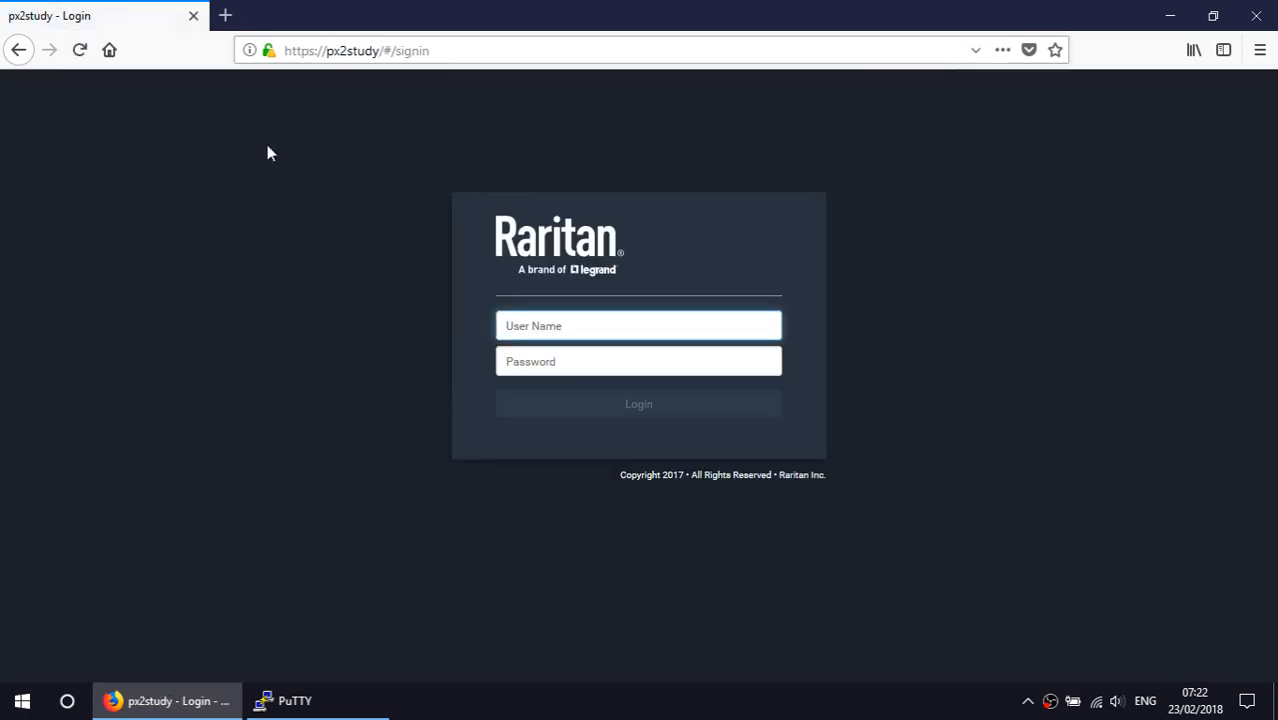
# - Sign in as admin with the password to reach the PDU dashboard
pyautogui.write('ad')
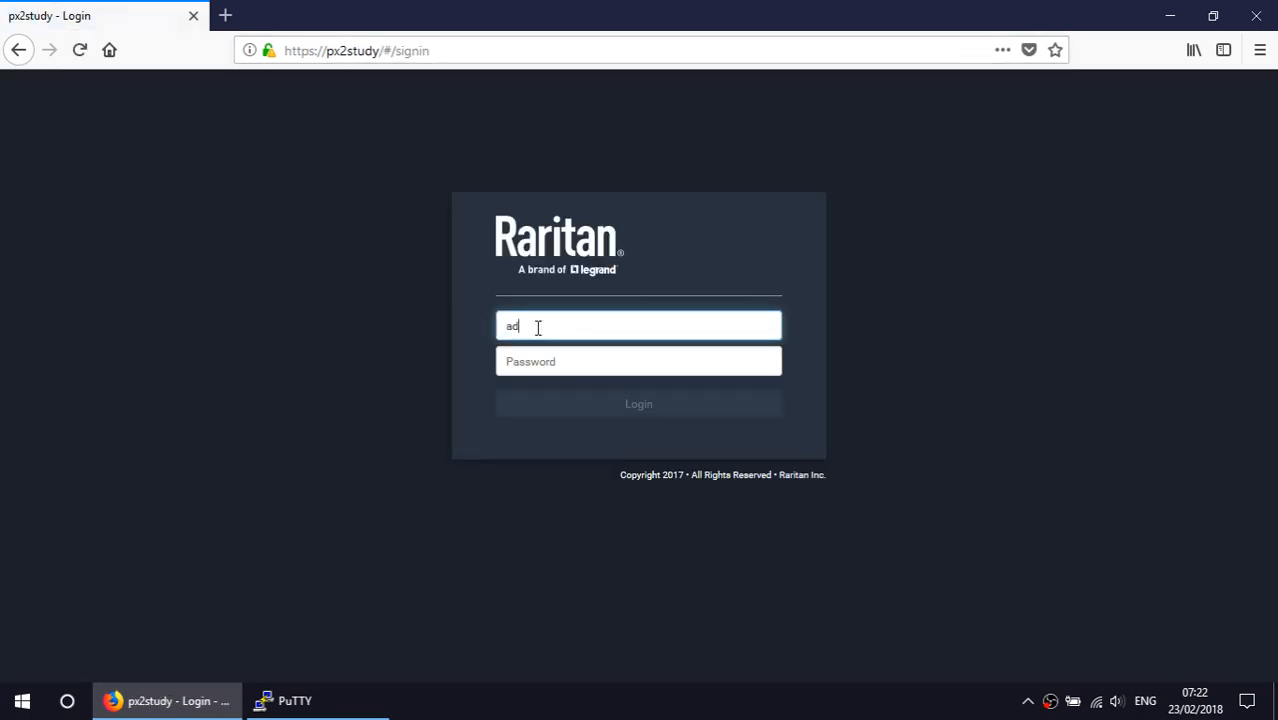
pyautogui.write('min')
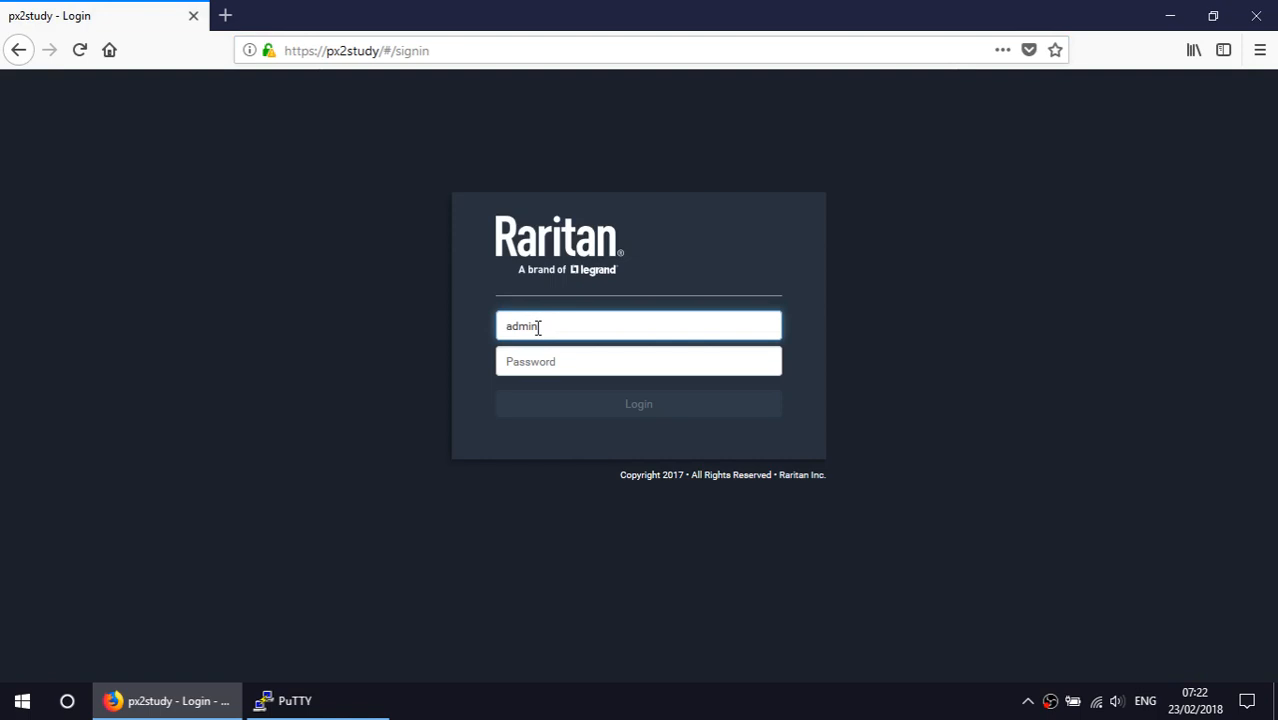
pyautogui.write('admin')
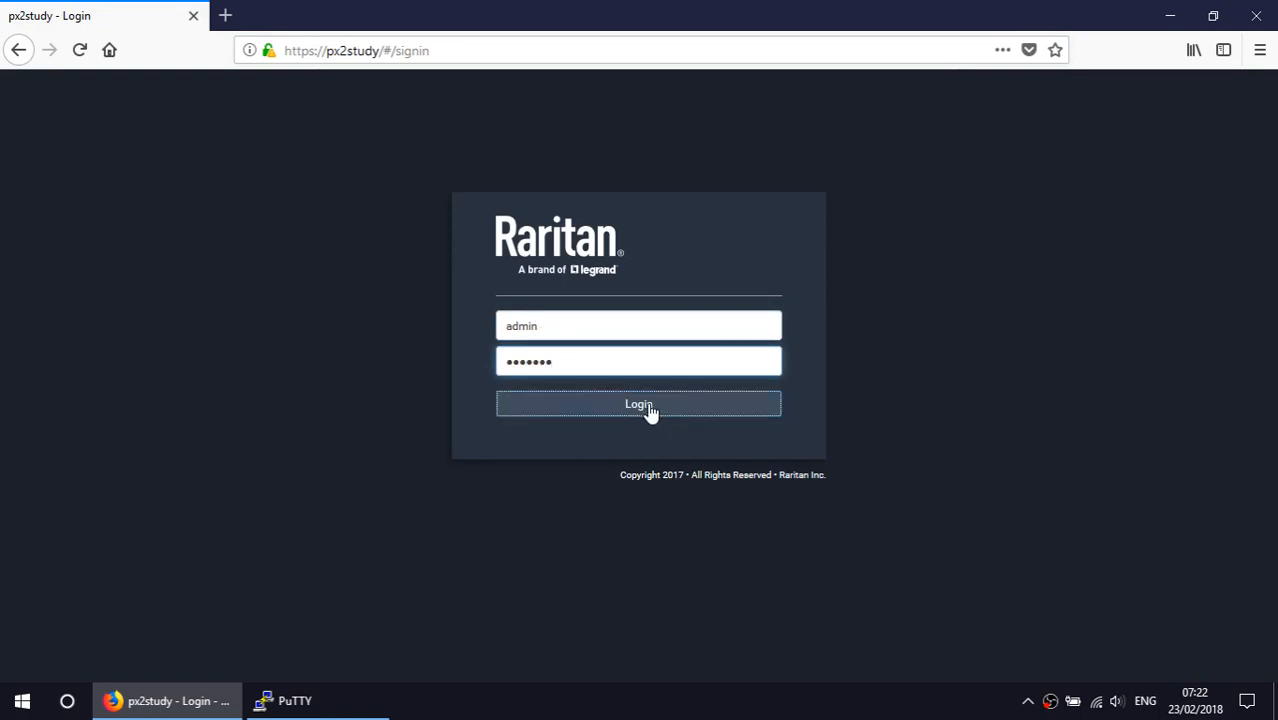
pyautogui.click(638, 404)
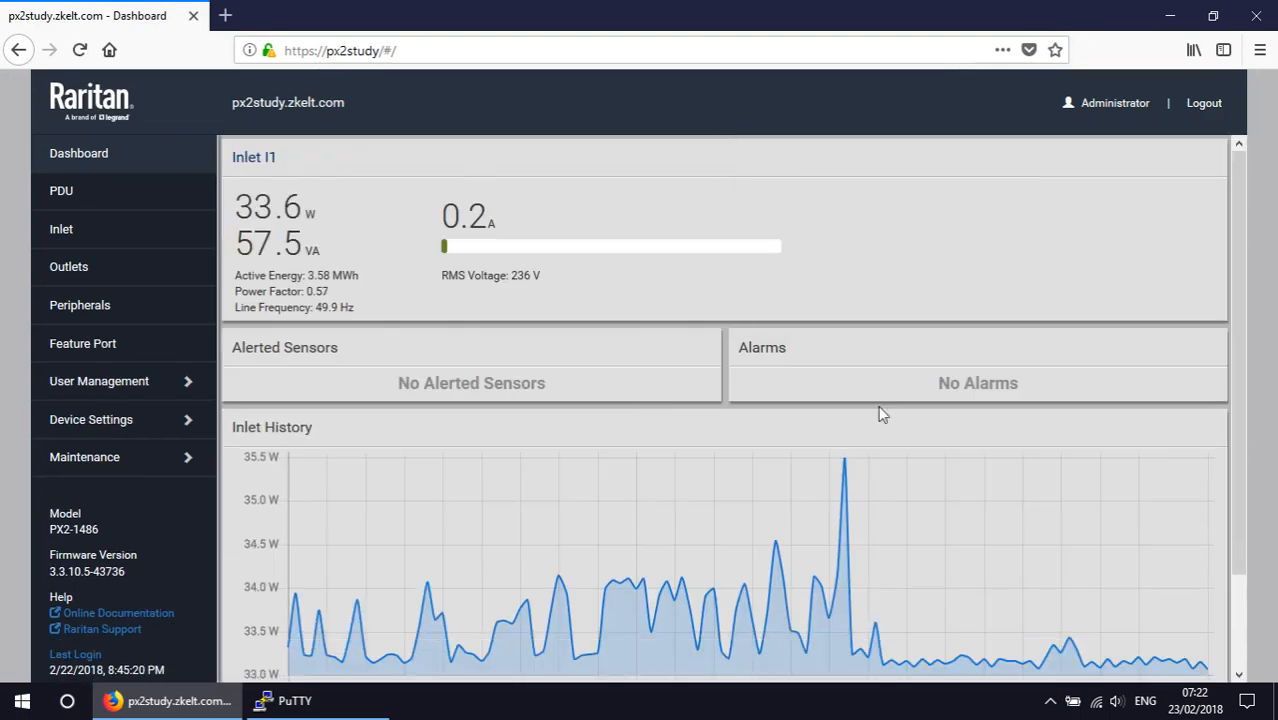
pyautogui.moveTo(128, 400)
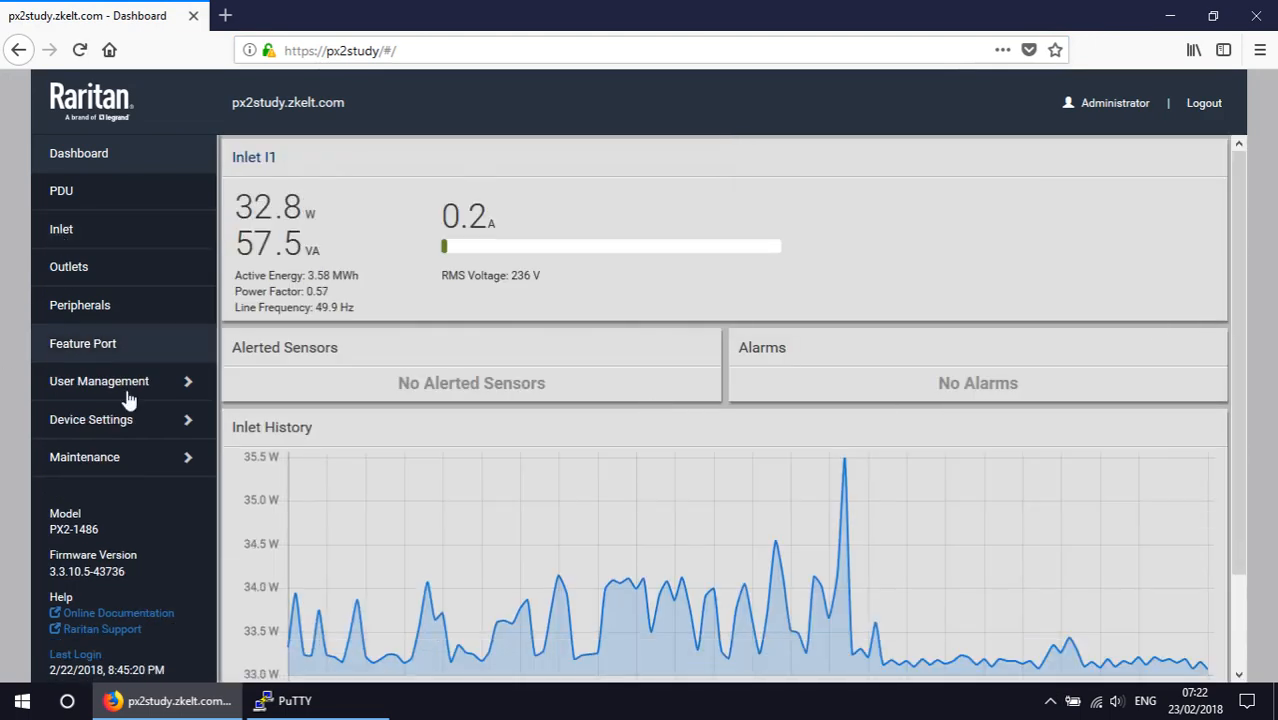
# - Review the existing users, then show the Roles list with Admin and Operator
pyautogui.click(98, 380)
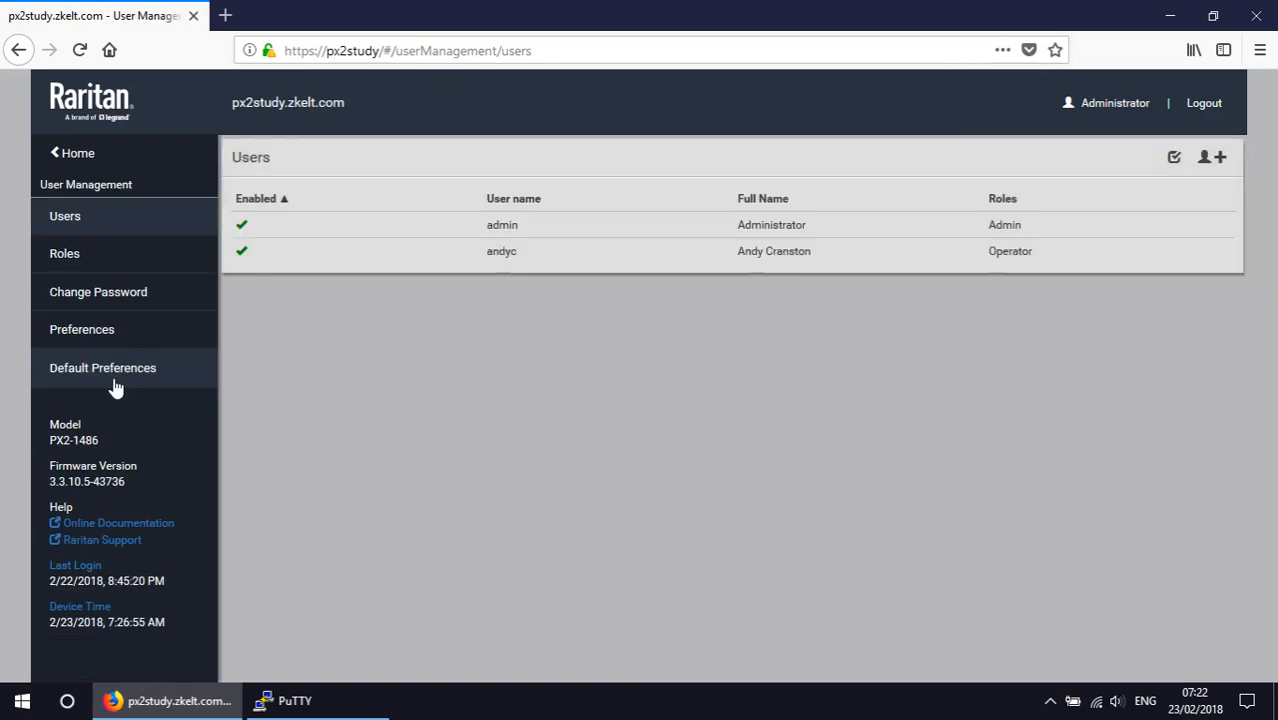
pyautogui.moveTo(454, 258)
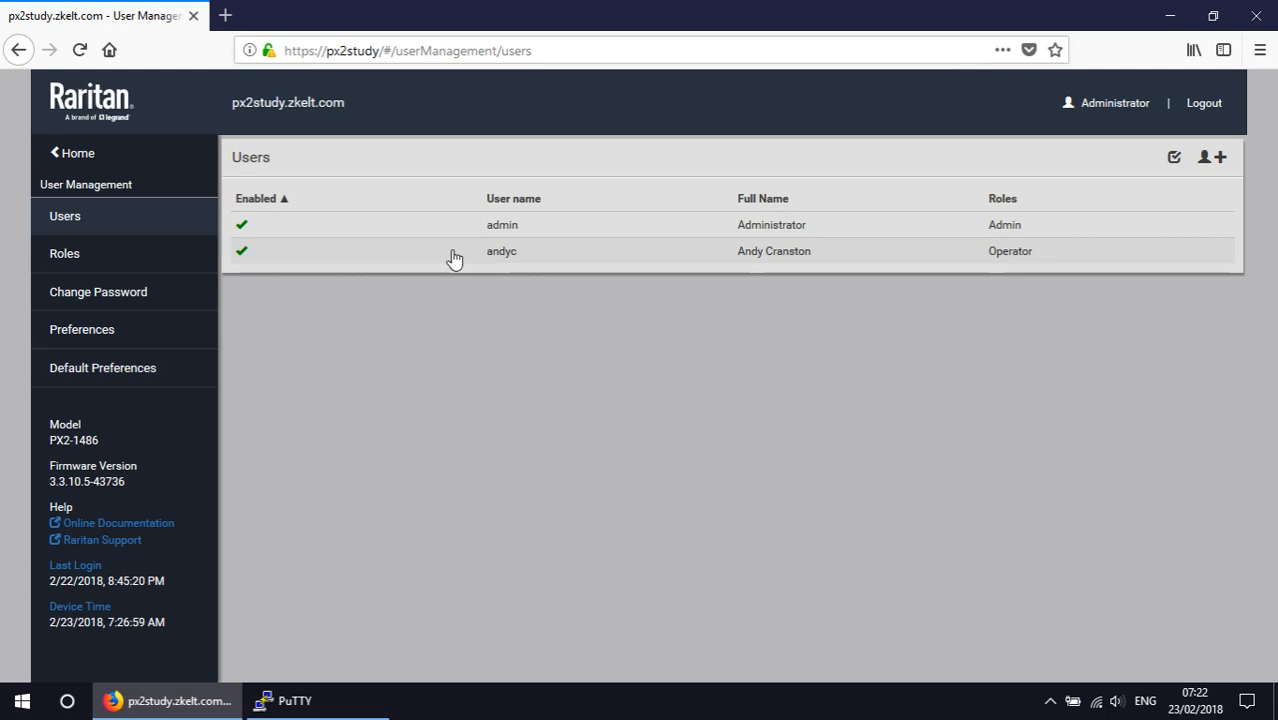
pyautogui.click(64, 252)
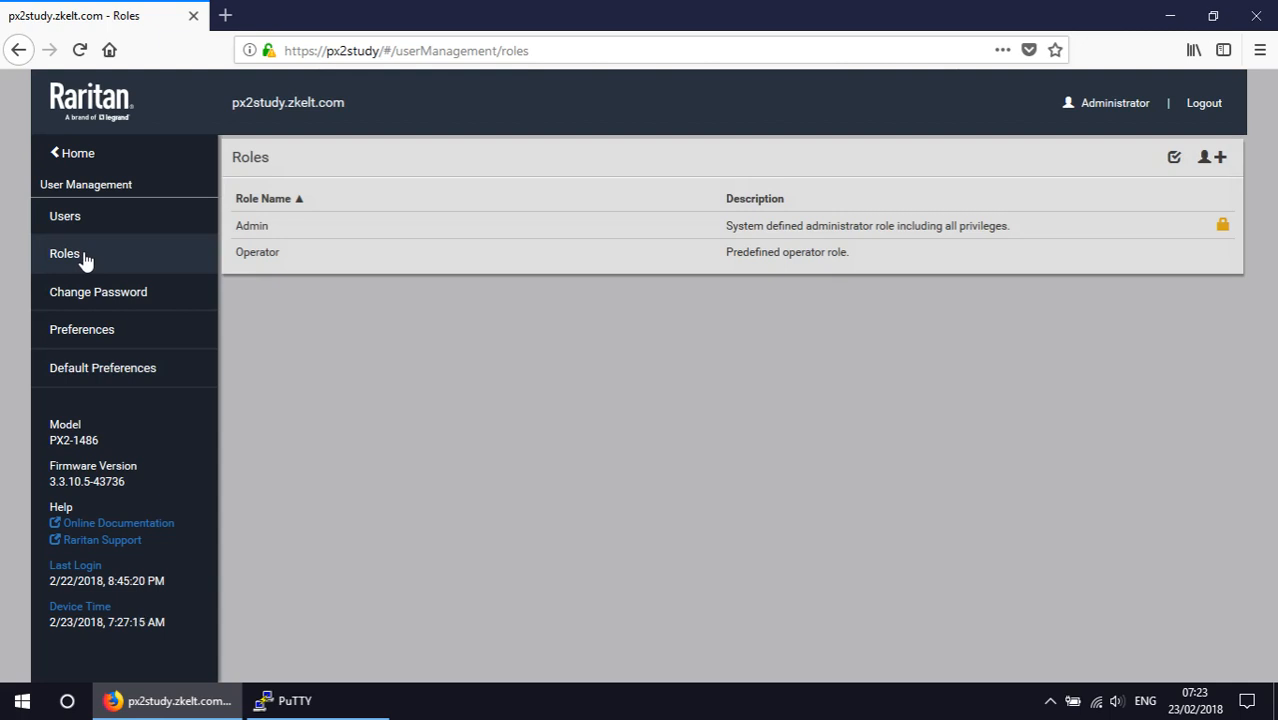
pyautogui.moveTo(1258, 172)
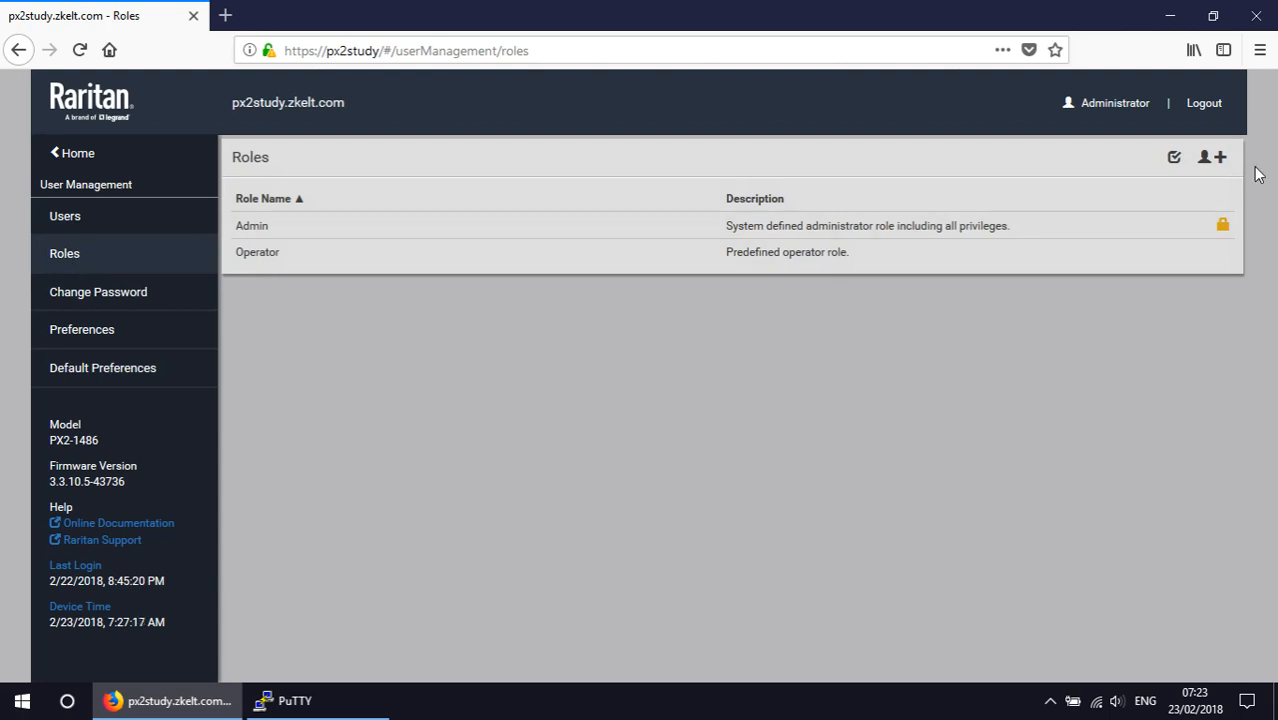
# - Look over the empty New Role and New User forms without saving, then return to the dashboard
pyautogui.click(1220, 156)
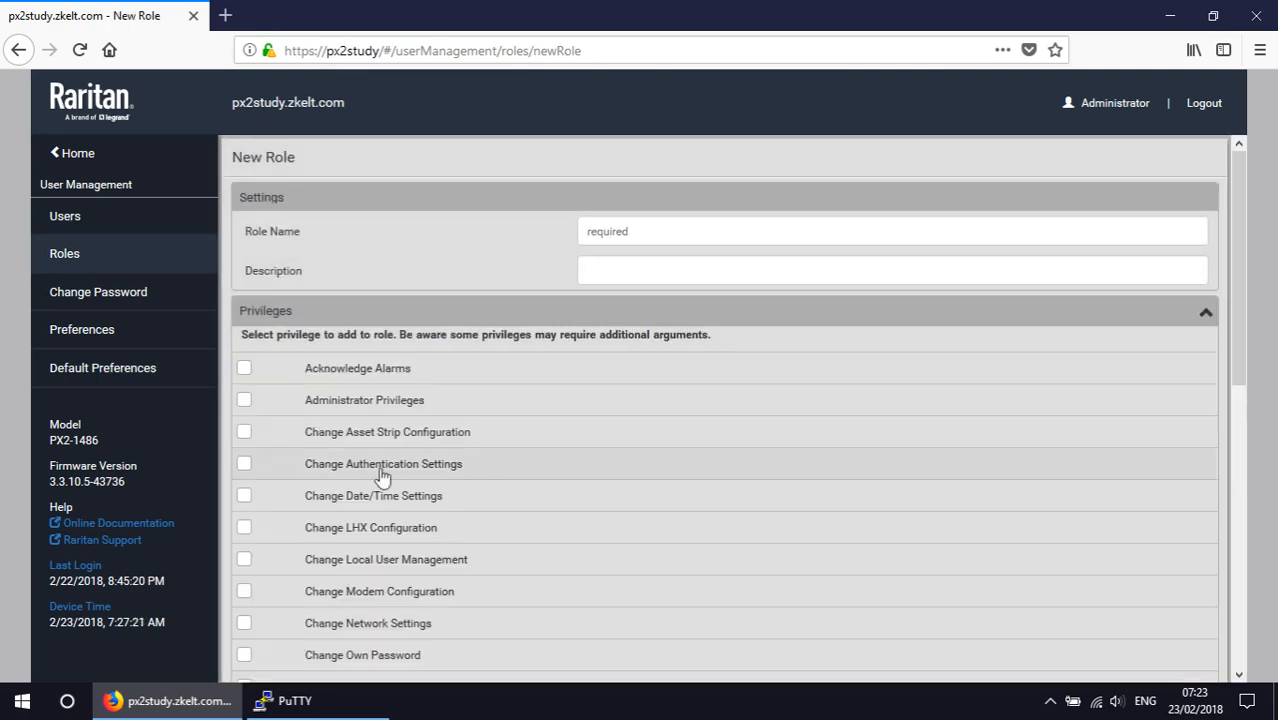
pyautogui.moveTo(82, 328)
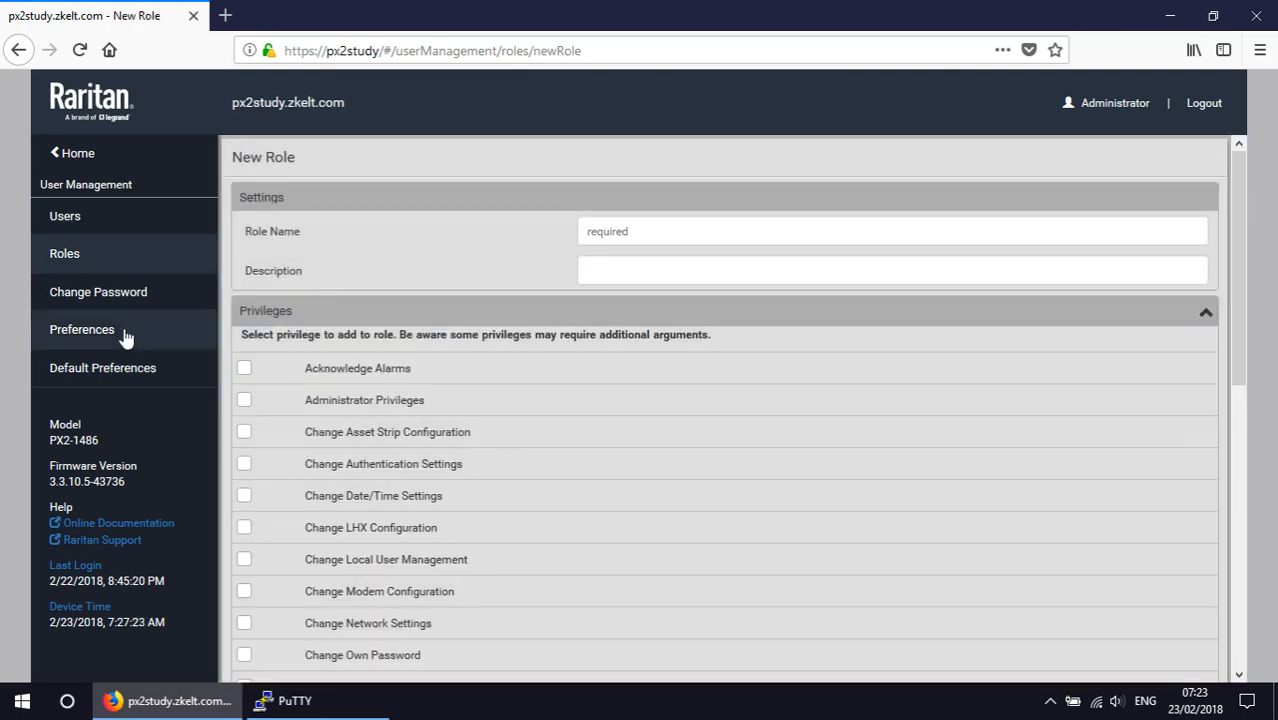
pyautogui.click(64, 216)
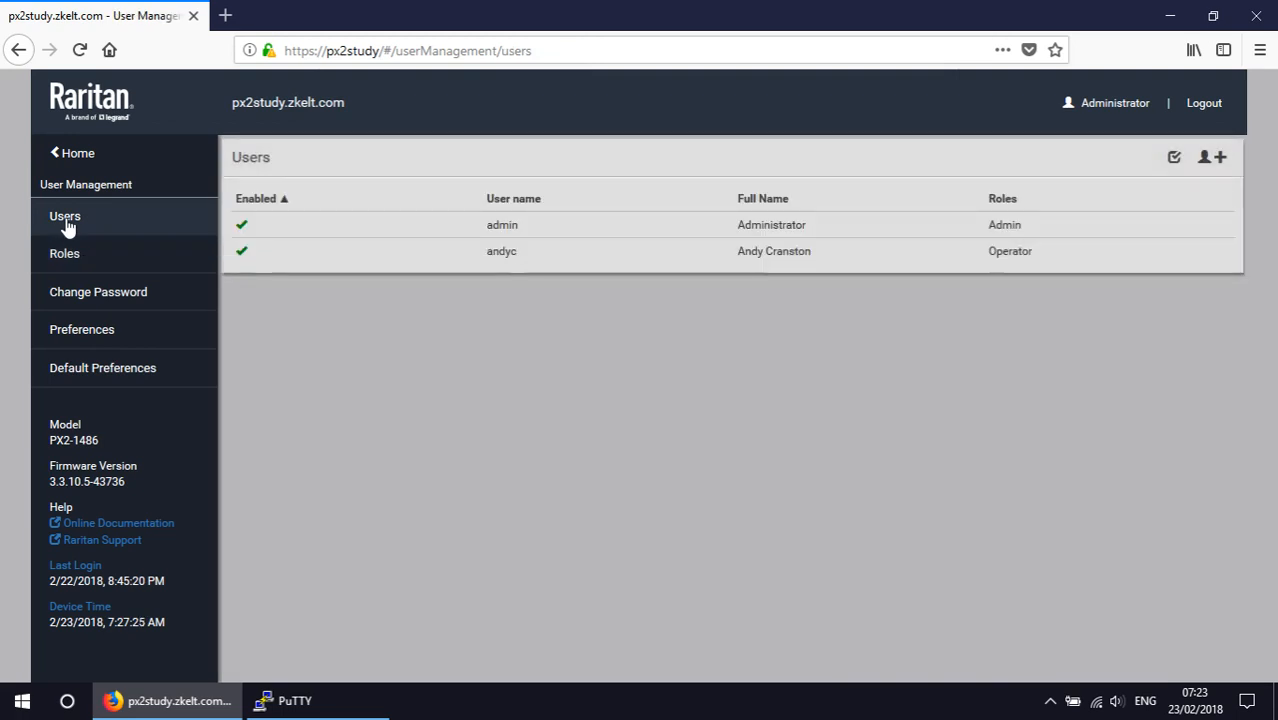
pyautogui.click(1216, 156)
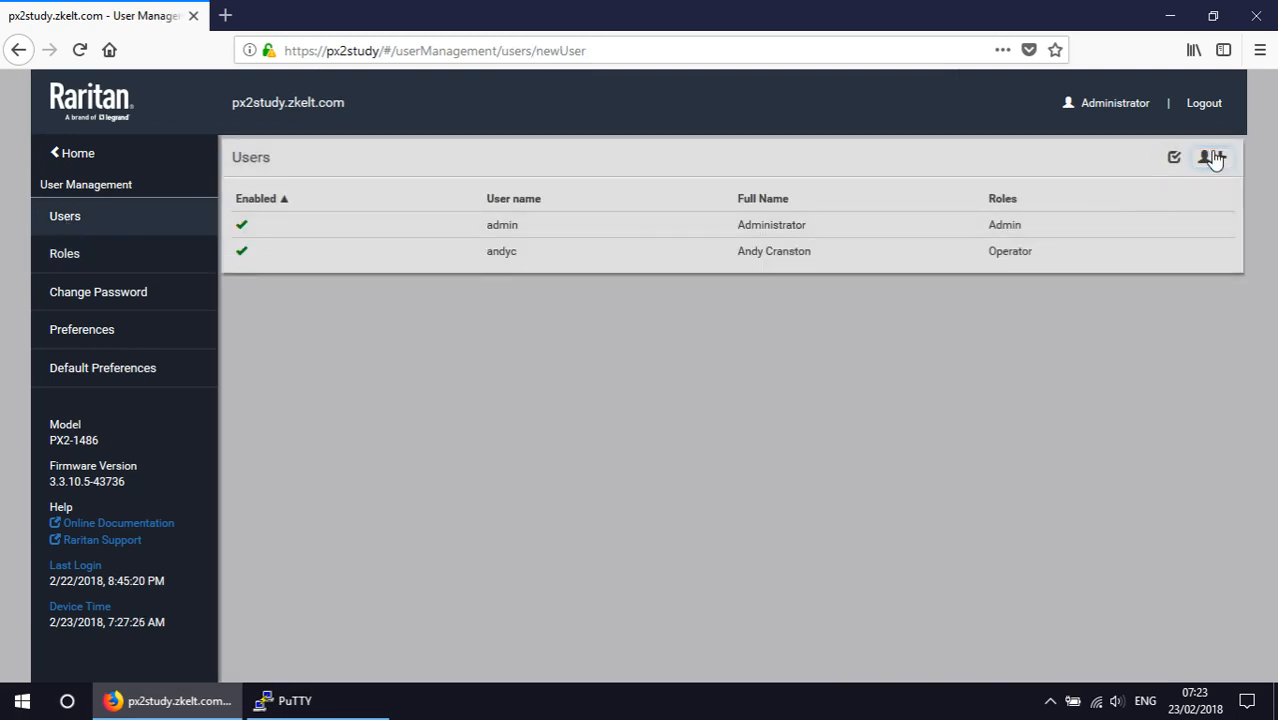
pyautogui.click(1212, 156)
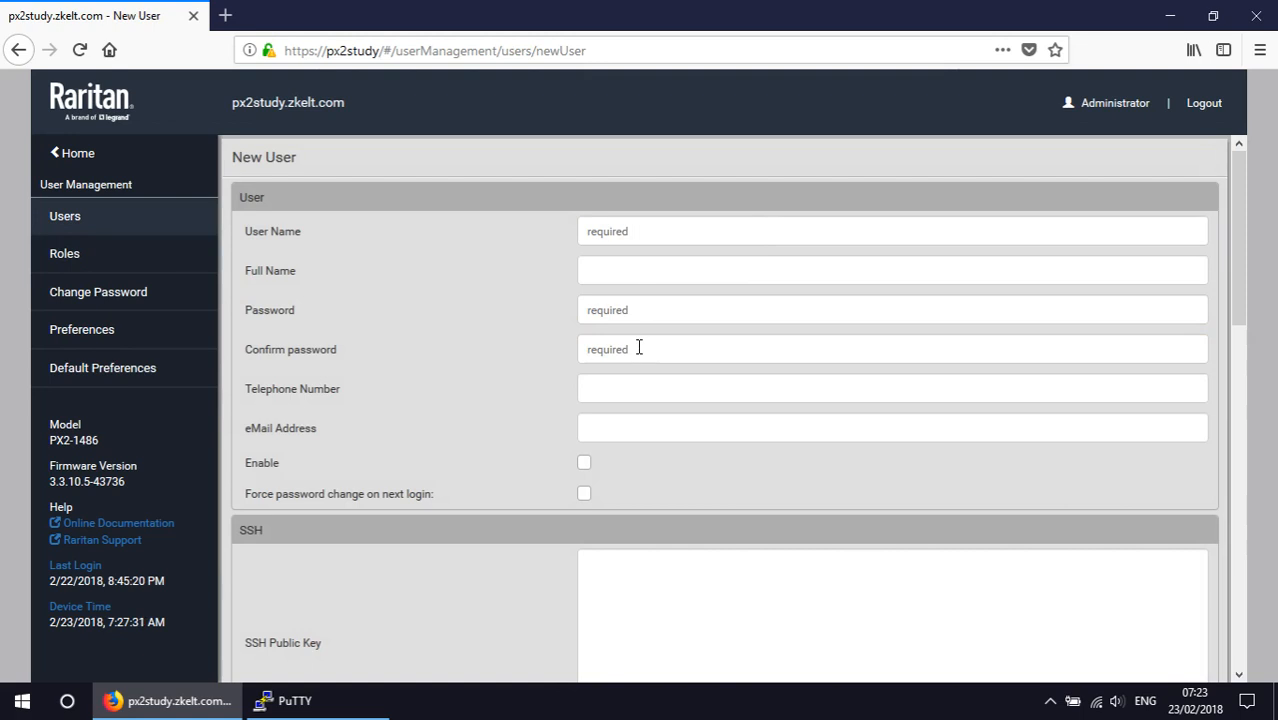
pyautogui.moveTo(912, 522)
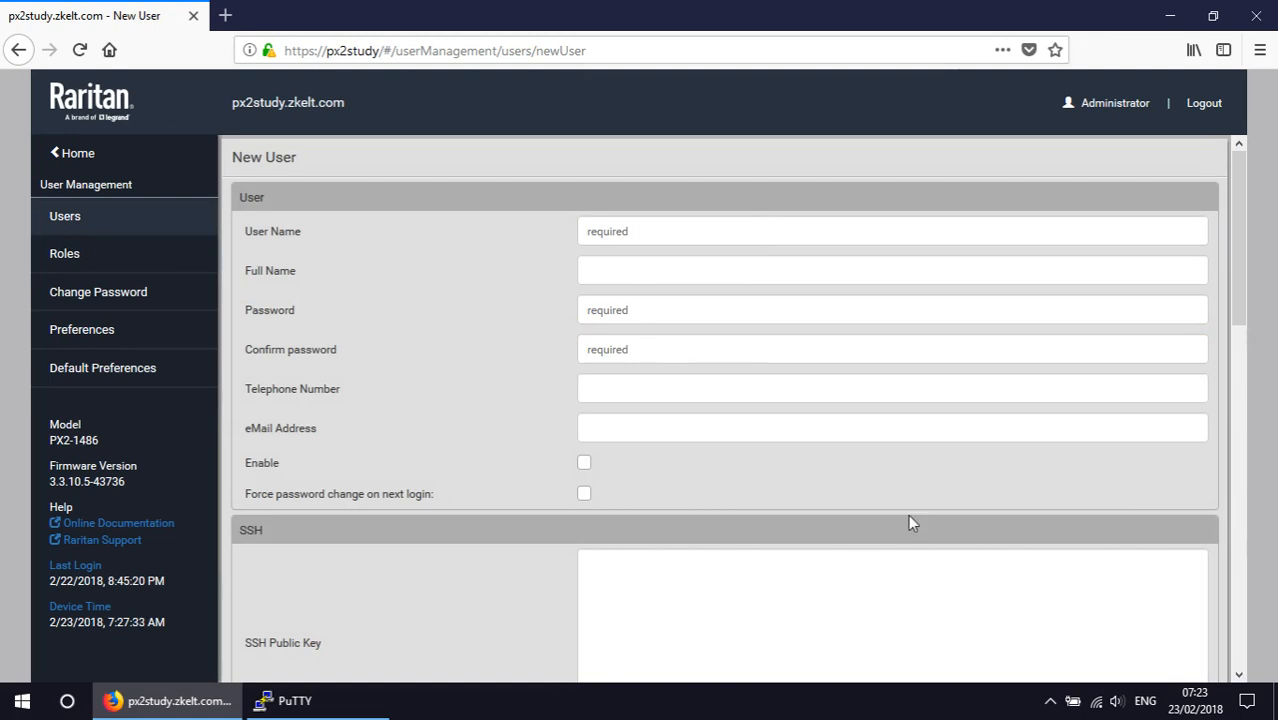
pyautogui.scroll(-3)
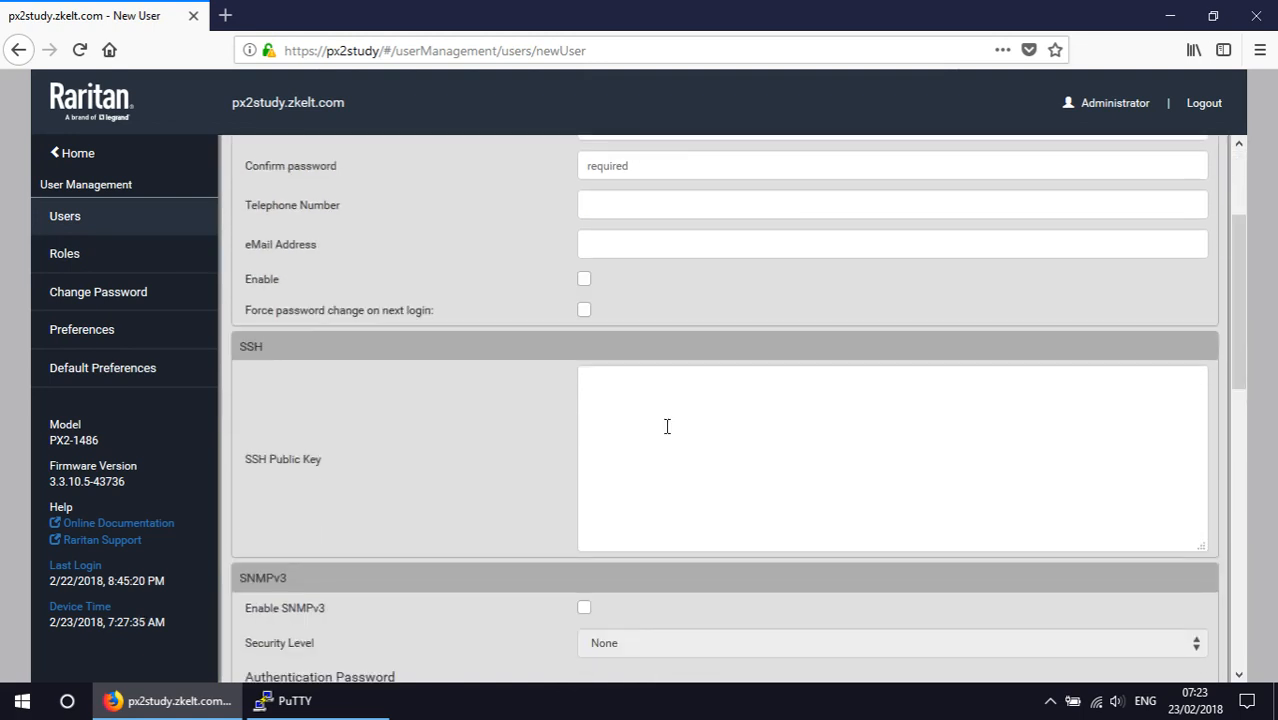
pyautogui.moveTo(688, 422)
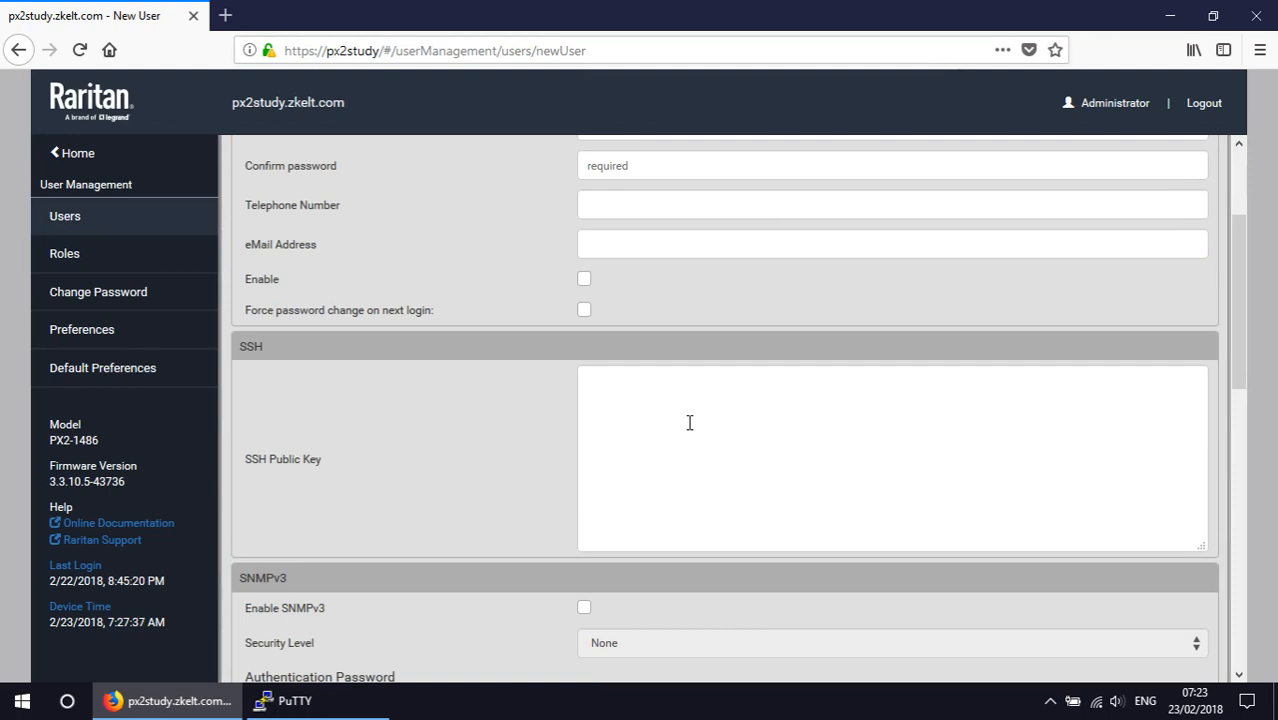
pyautogui.moveTo(76, 152)
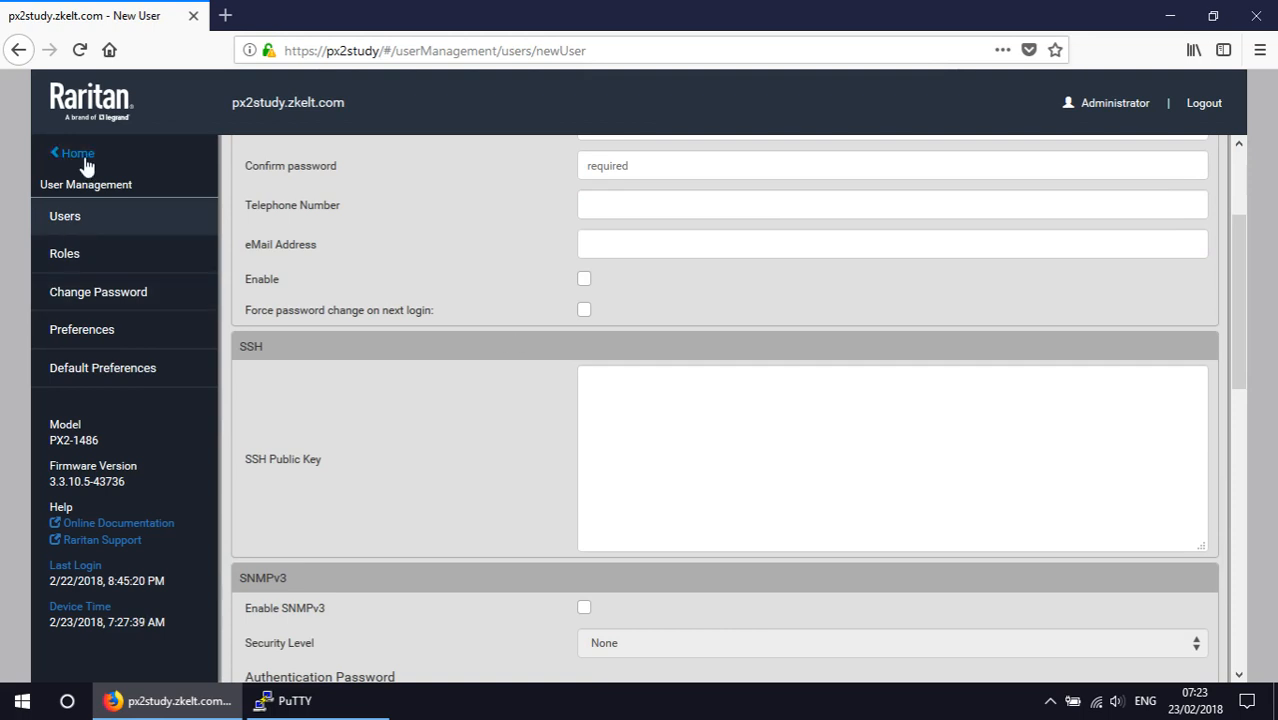
pyautogui.click(72, 152)
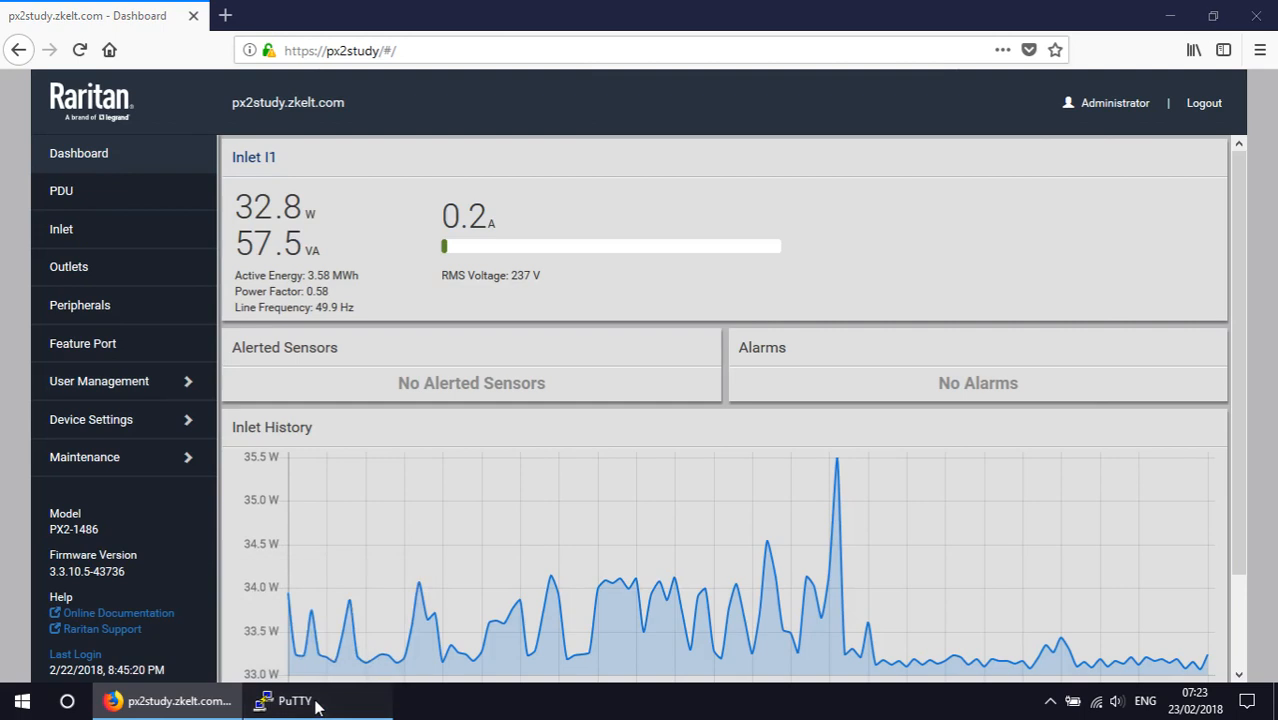
# - Run ./addrolesandusers.sh in the terminal, adding roles such as Event Log, Webcam and SNMP
pyautogui.click(294, 700)
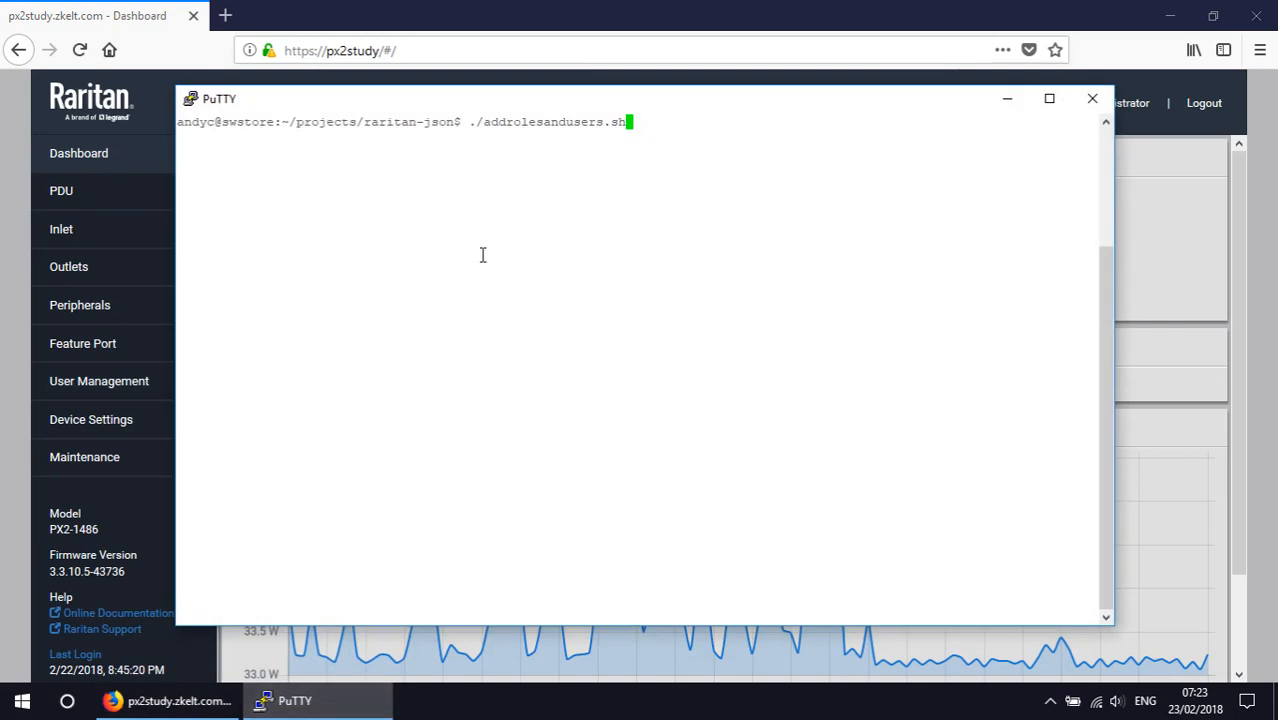
pyautogui.press('Return')
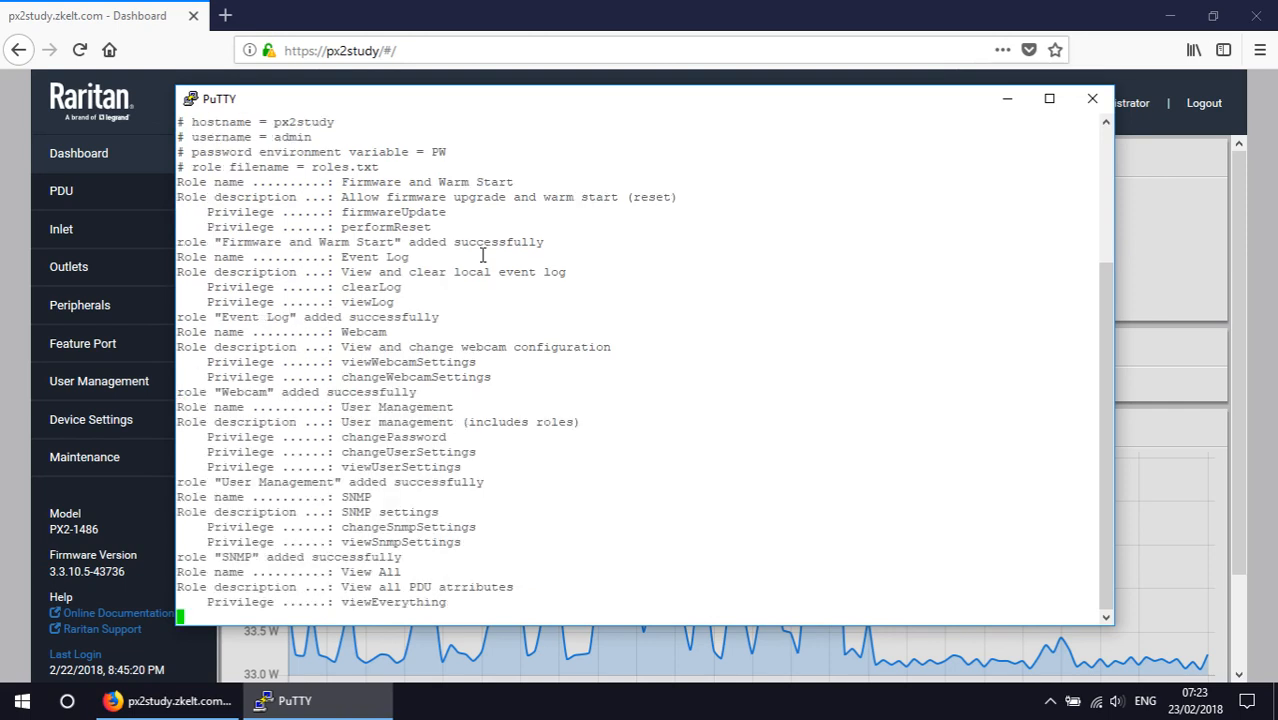
pyautogui.scroll(-3)
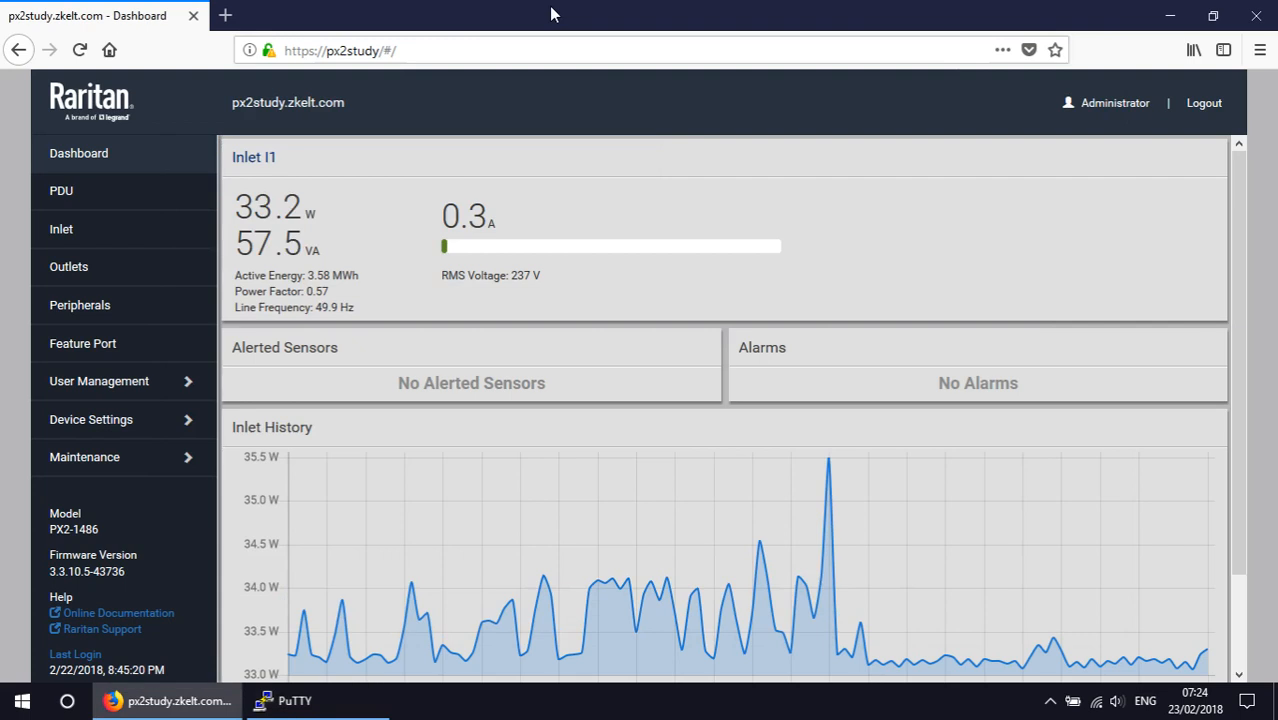
pyautogui.moveTo(98, 380)
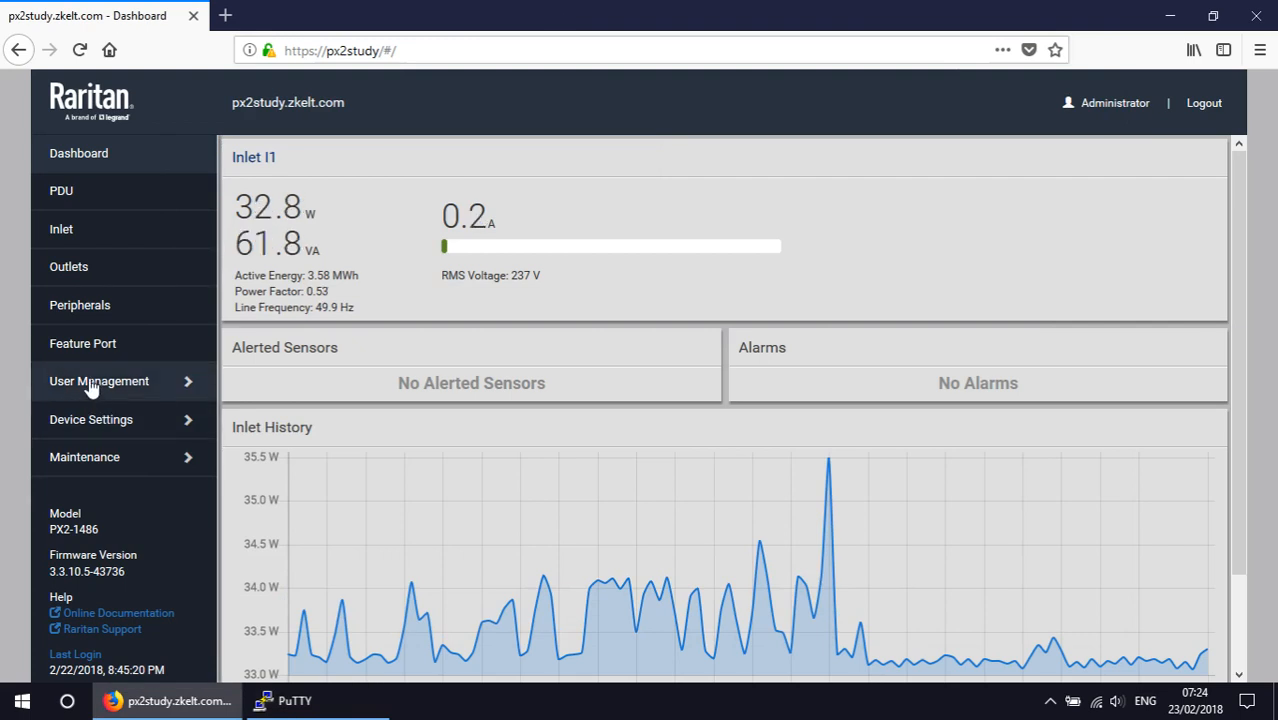
# - Show the Users list with the script-created users, their full names and assigned roles
pyautogui.click(98, 380)
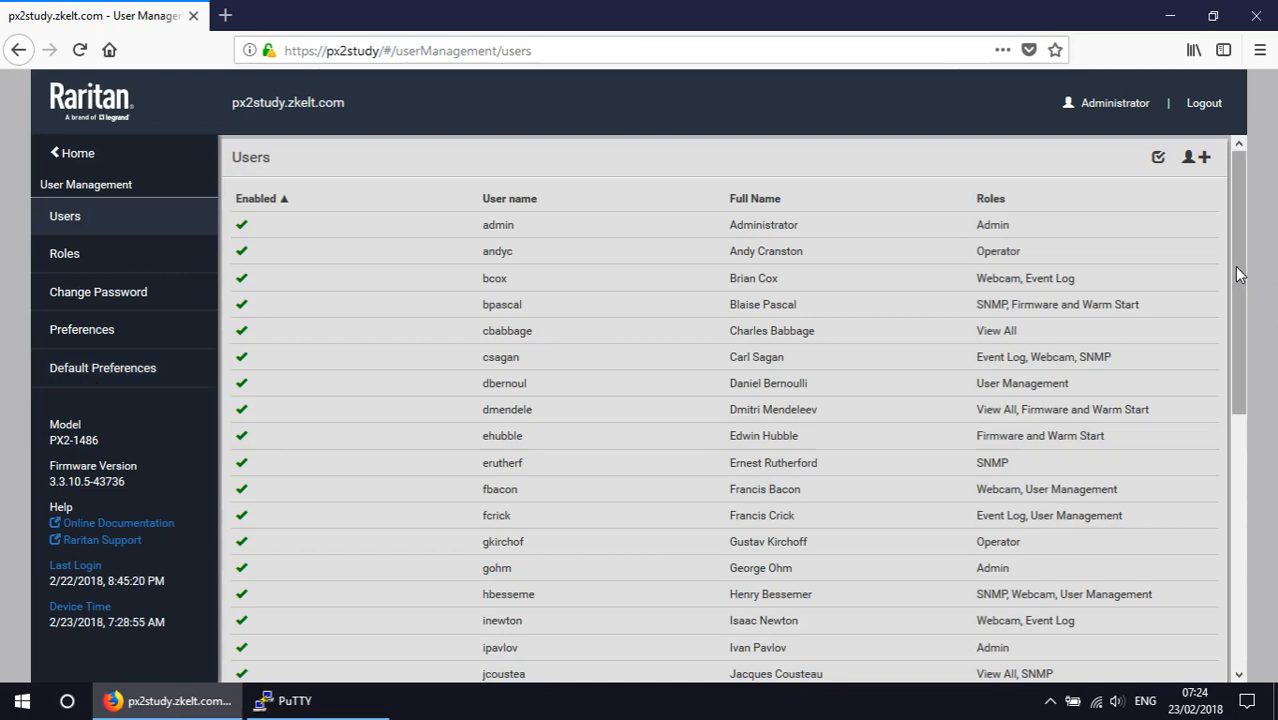
pyautogui.scroll(-3)
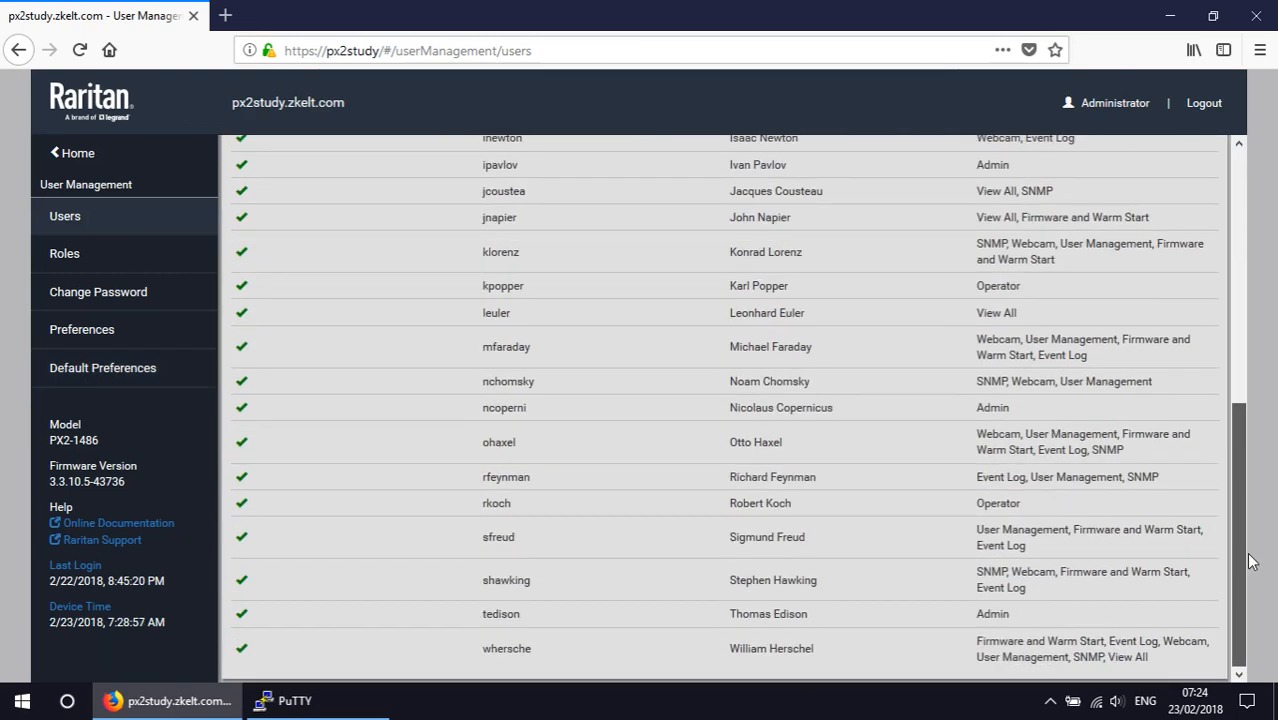
pyautogui.scroll(3)
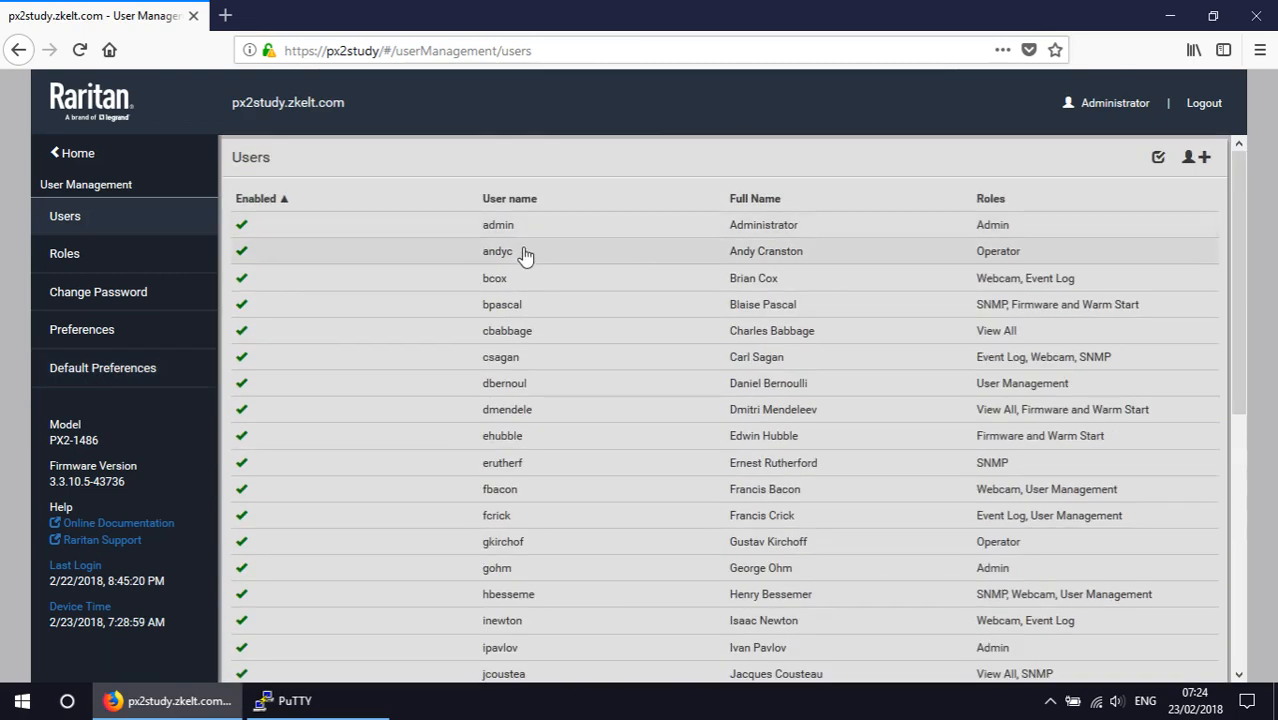
pyautogui.moveTo(518, 304)
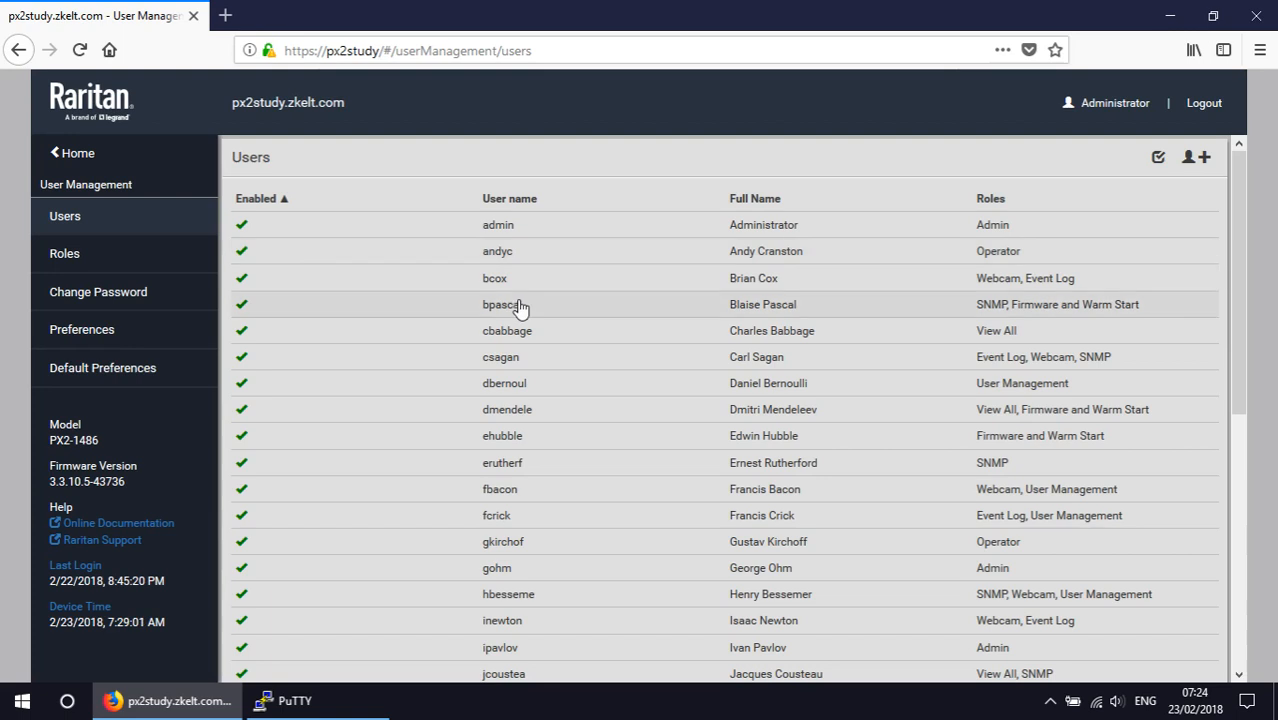
pyautogui.moveTo(788, 436)
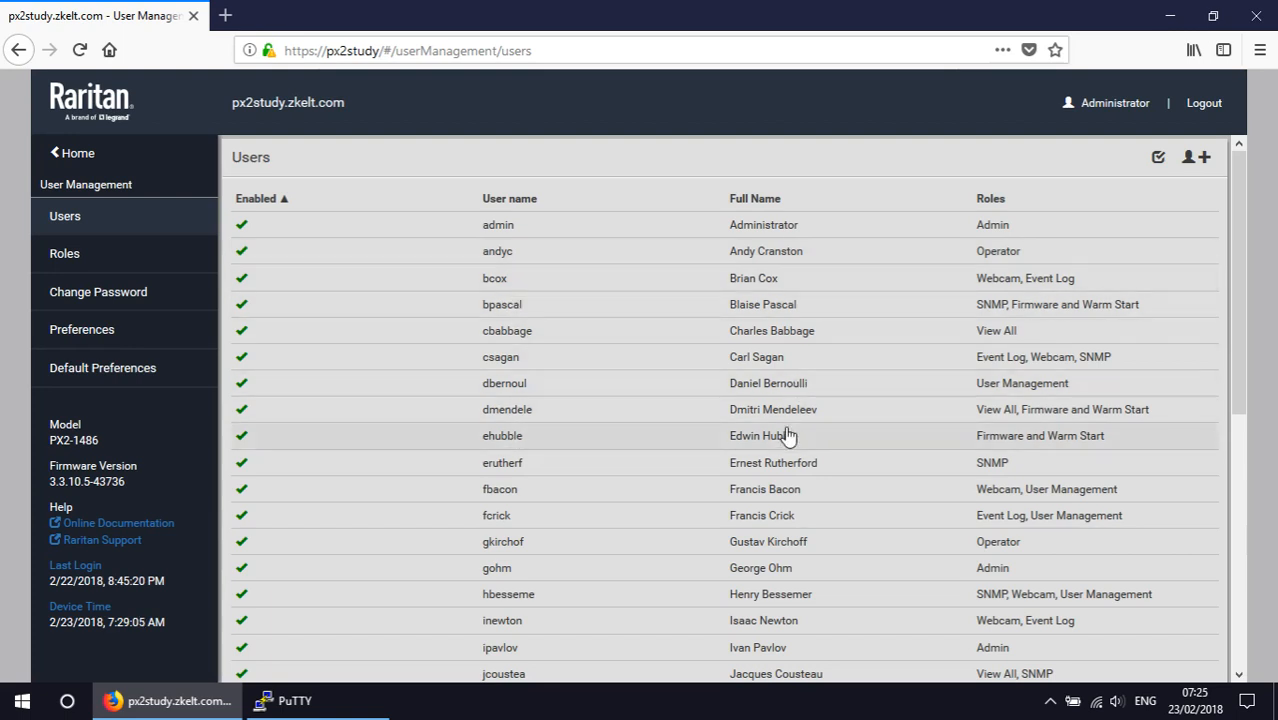
pyautogui.moveTo(710, 552)
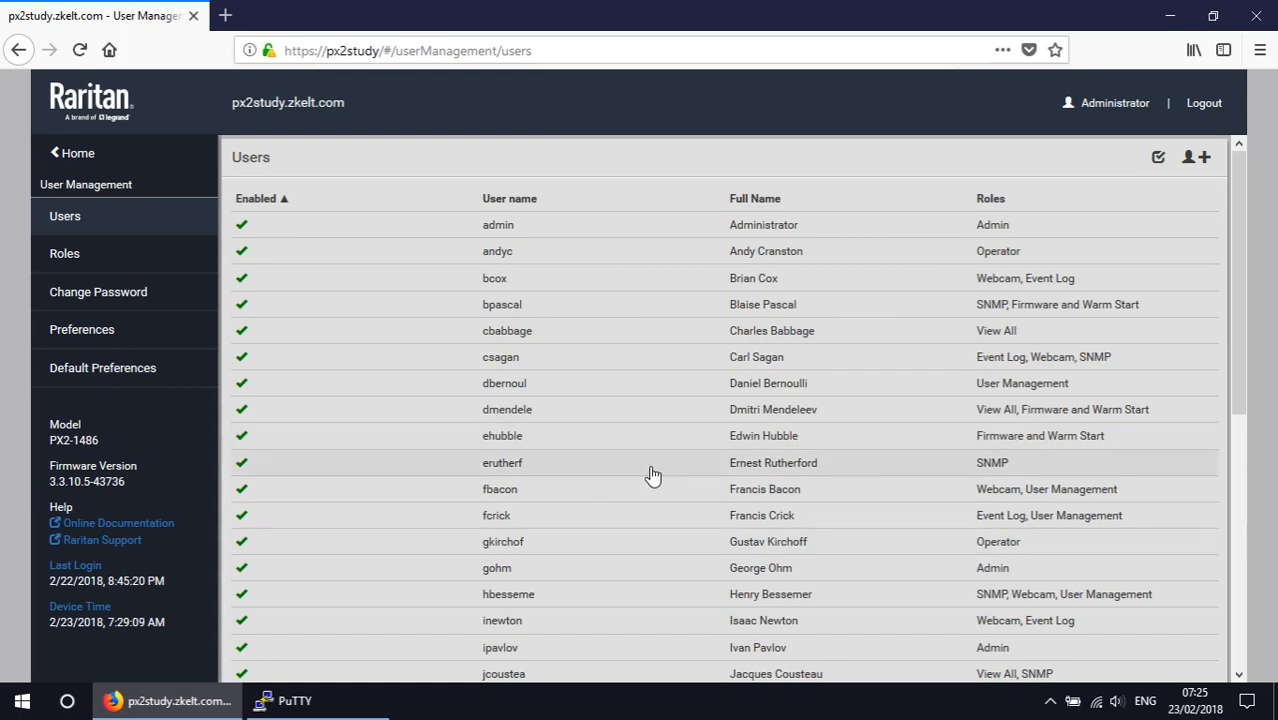
# - Open erutherf (Ernest Rutherford) and view his telephone, e-mail and SSH public key
pyautogui.click(502, 462)
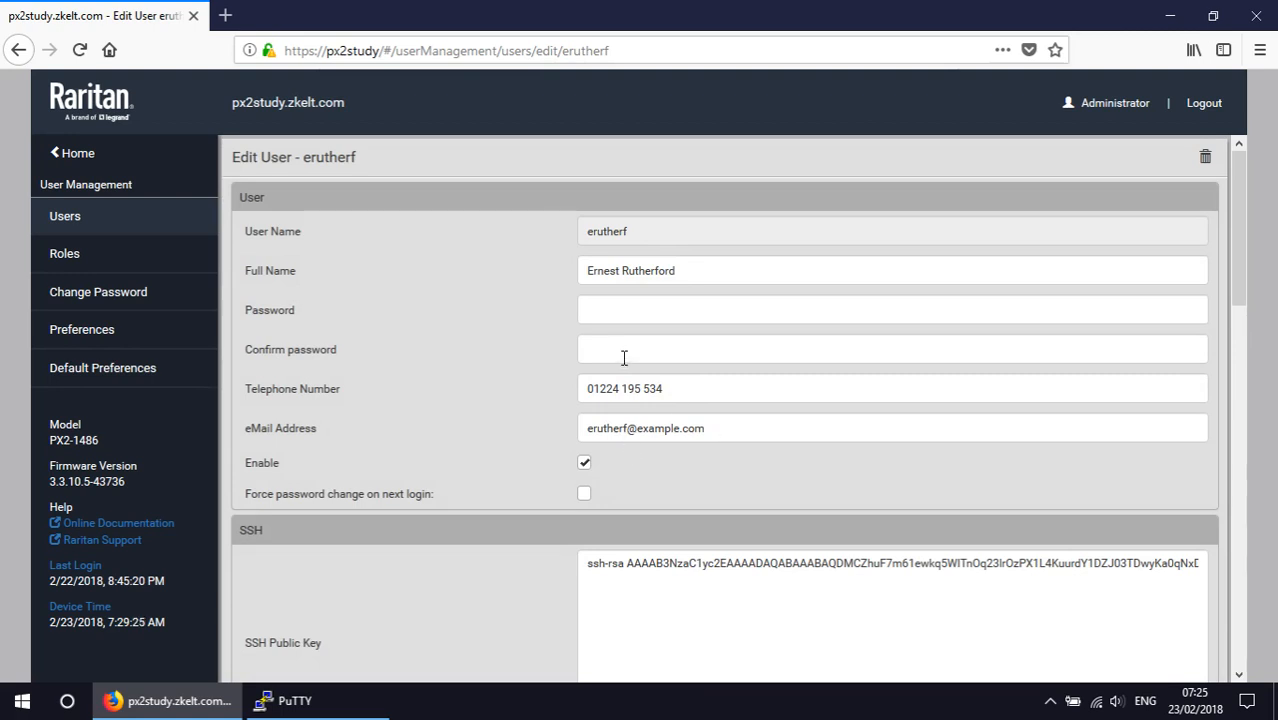
pyautogui.moveTo(690, 414)
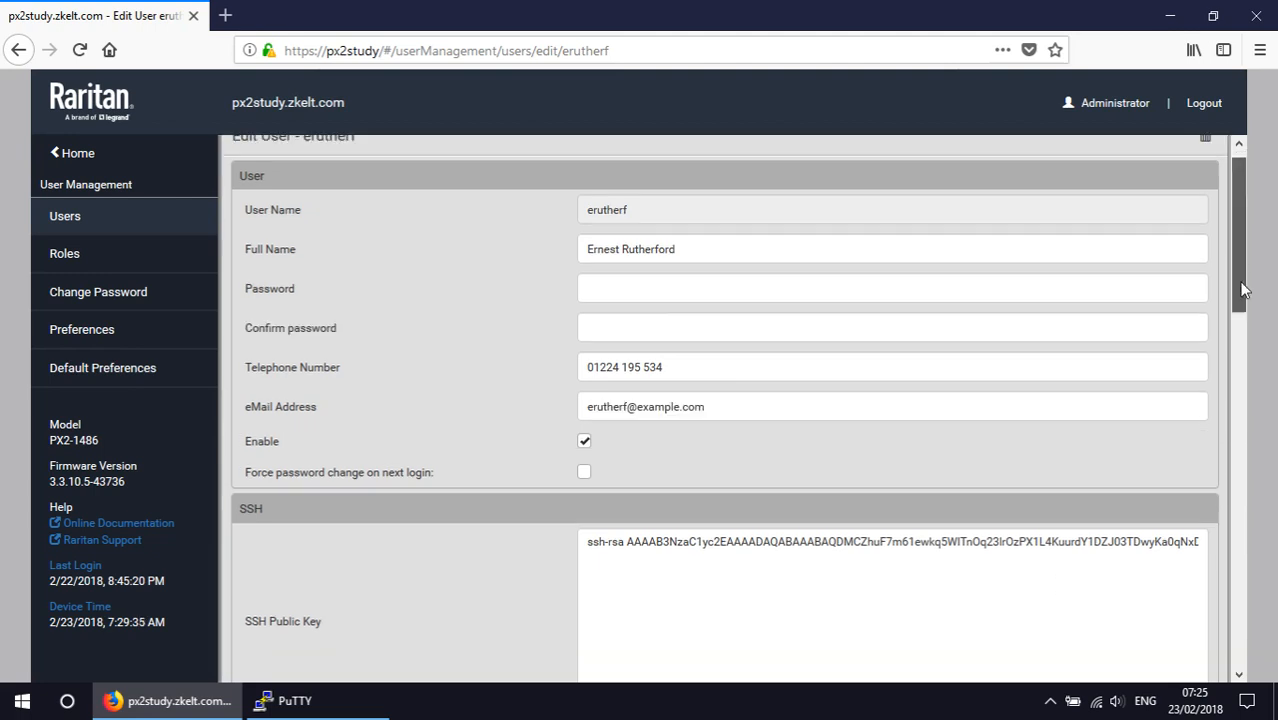
pyautogui.scroll(-3)
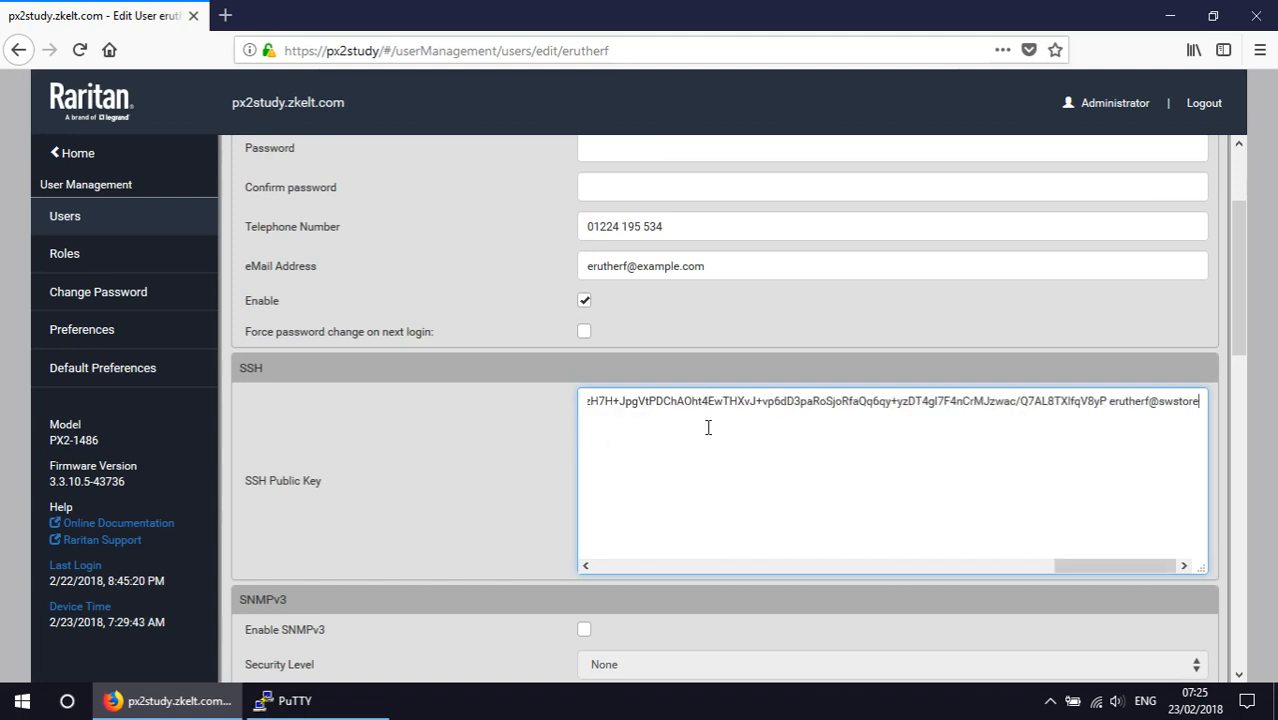
pyautogui.moveTo(1092, 418)
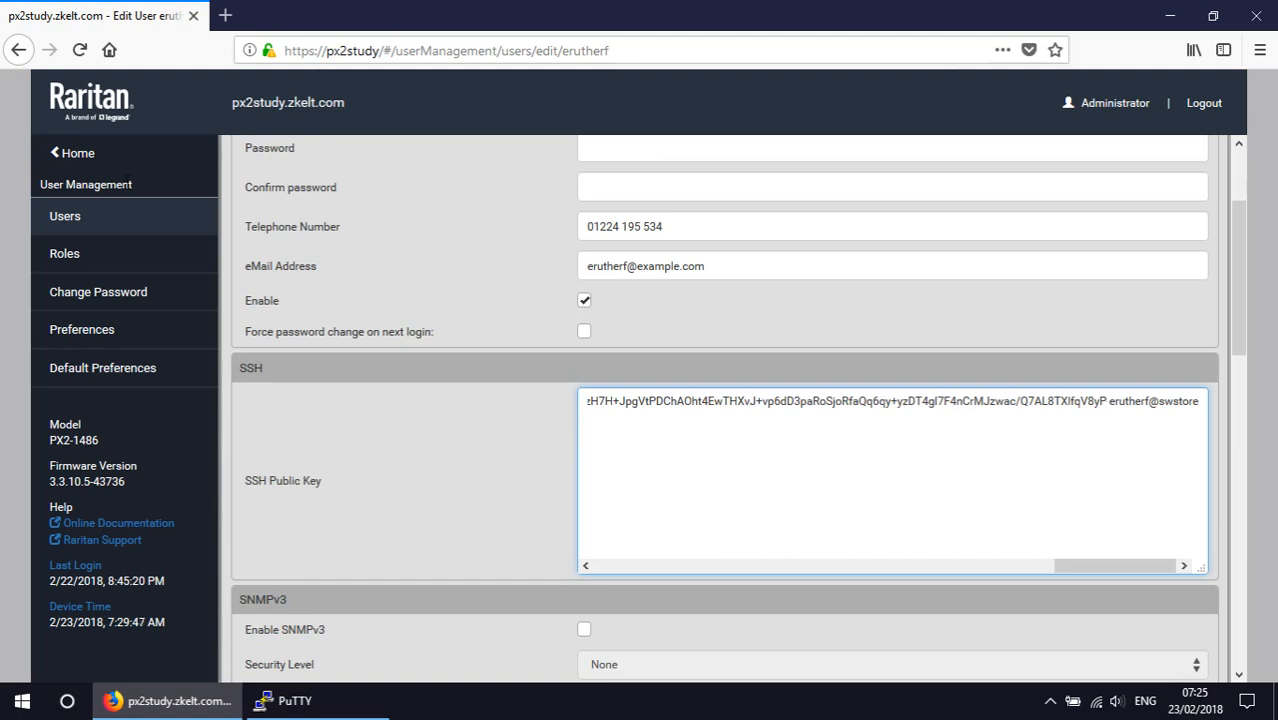
pyautogui.moveTo(64, 216)
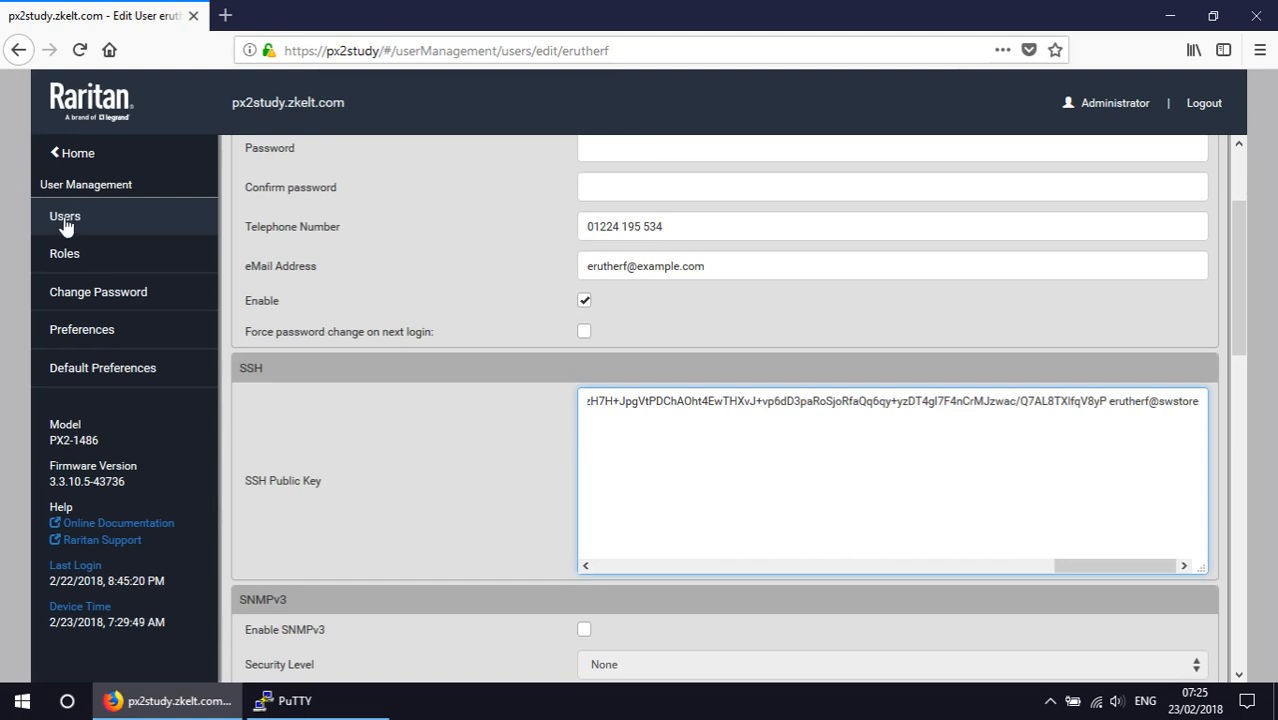
# - Open inewton (Isaac Newton), view his SSH key and confirm Event Log and Webcam roles are checked
pyautogui.click(64, 216)
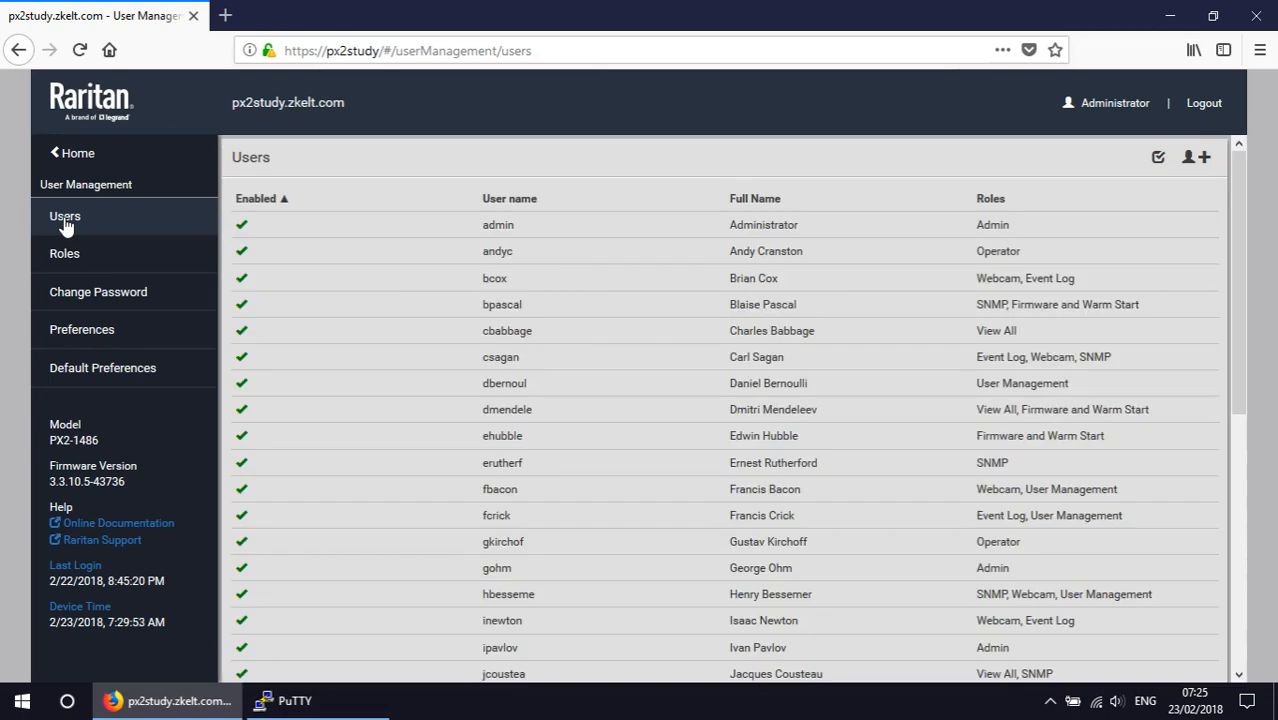
pyautogui.click(502, 620)
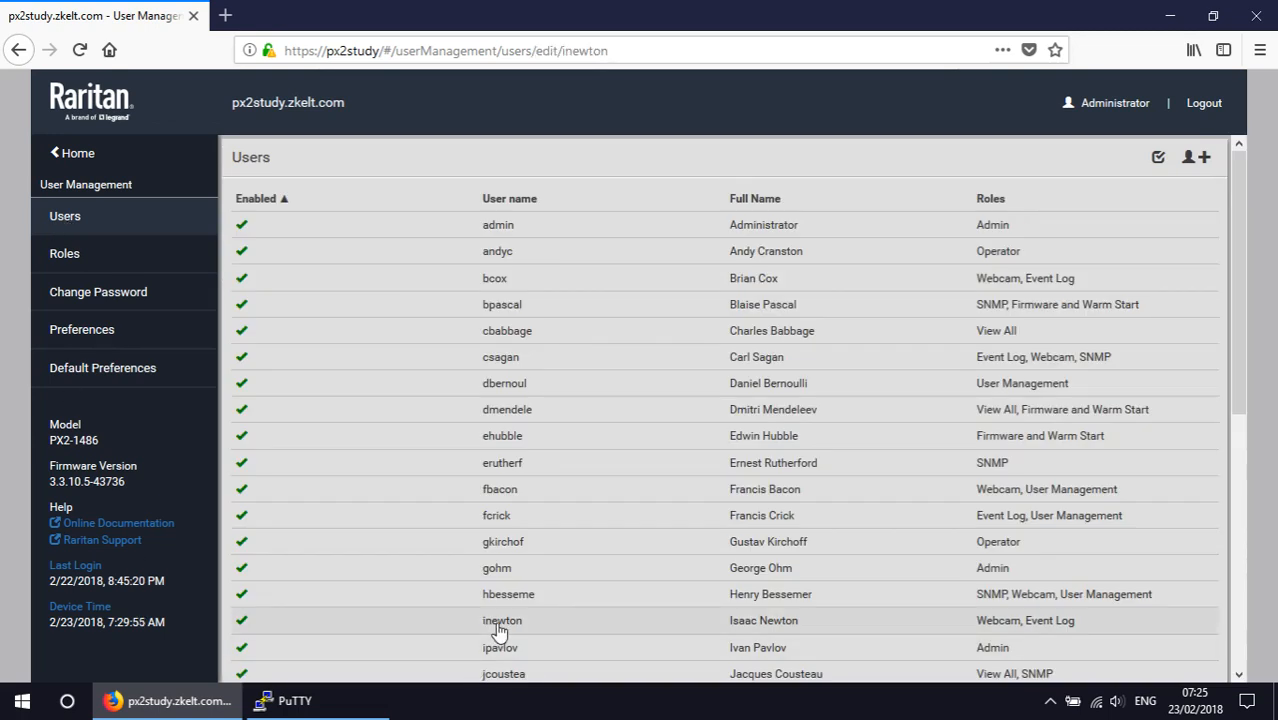
pyautogui.click(502, 620)
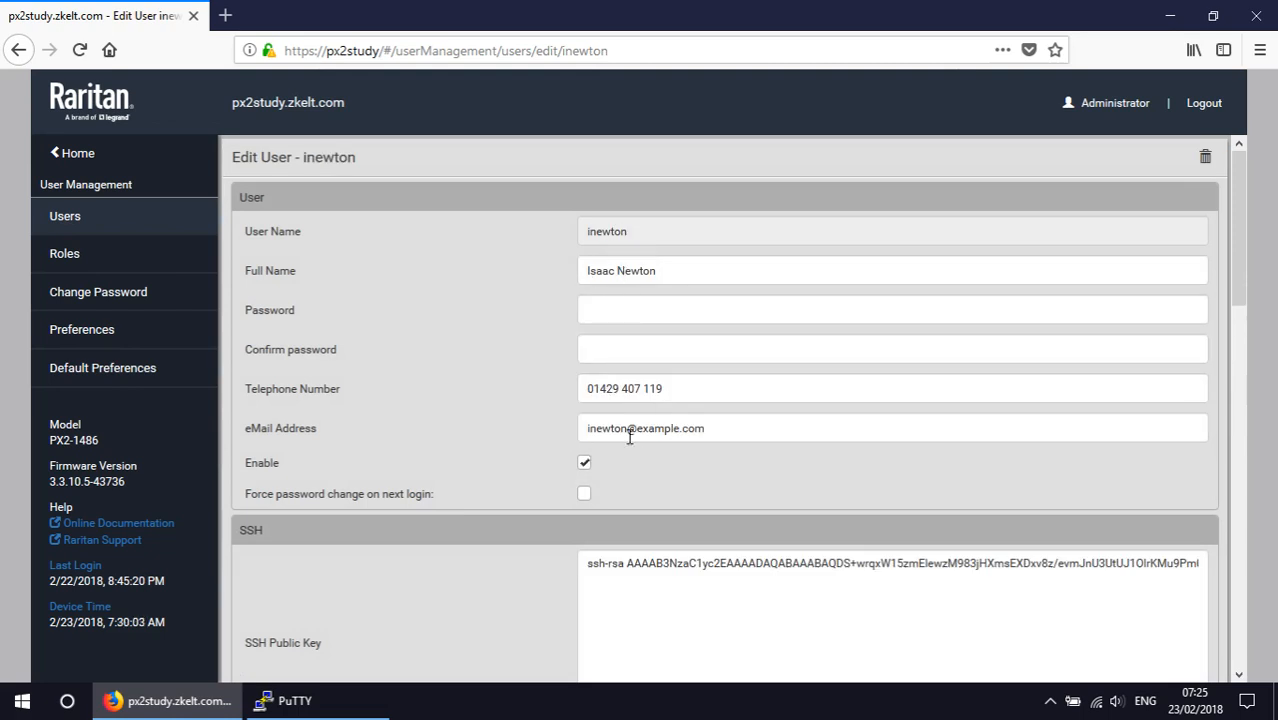
pyautogui.click(890, 600)
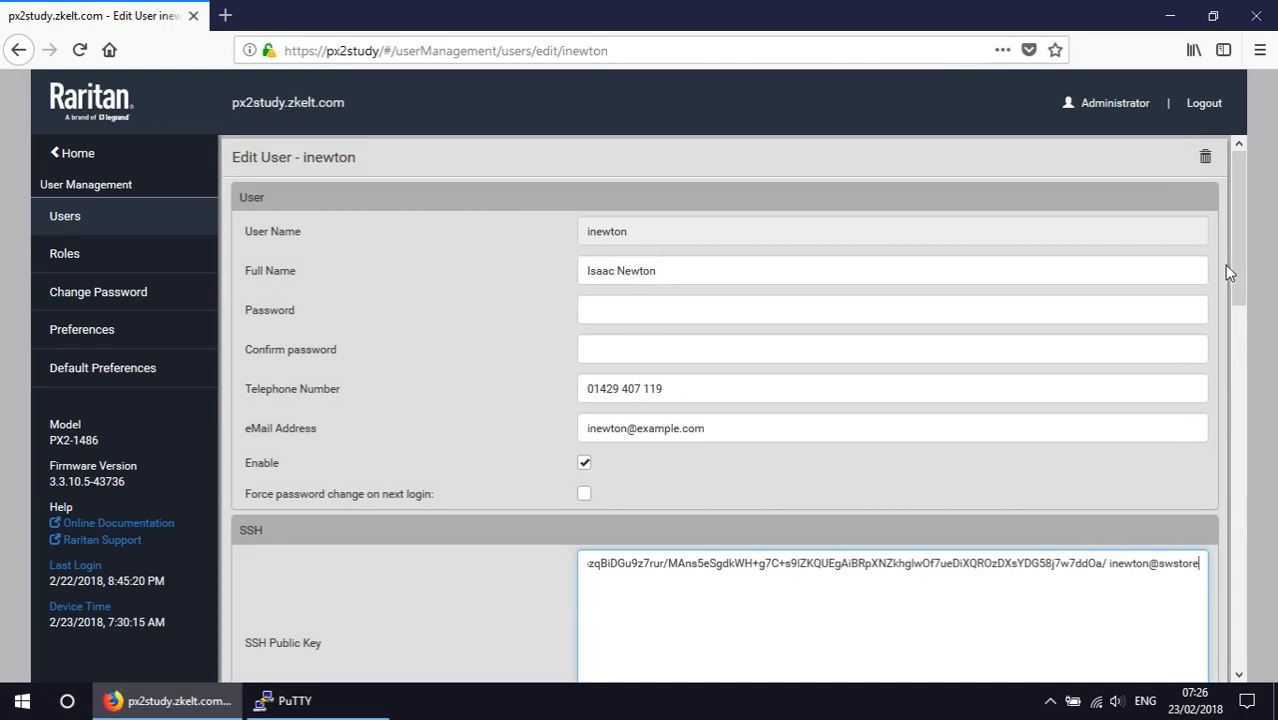
pyautogui.scroll(-3)
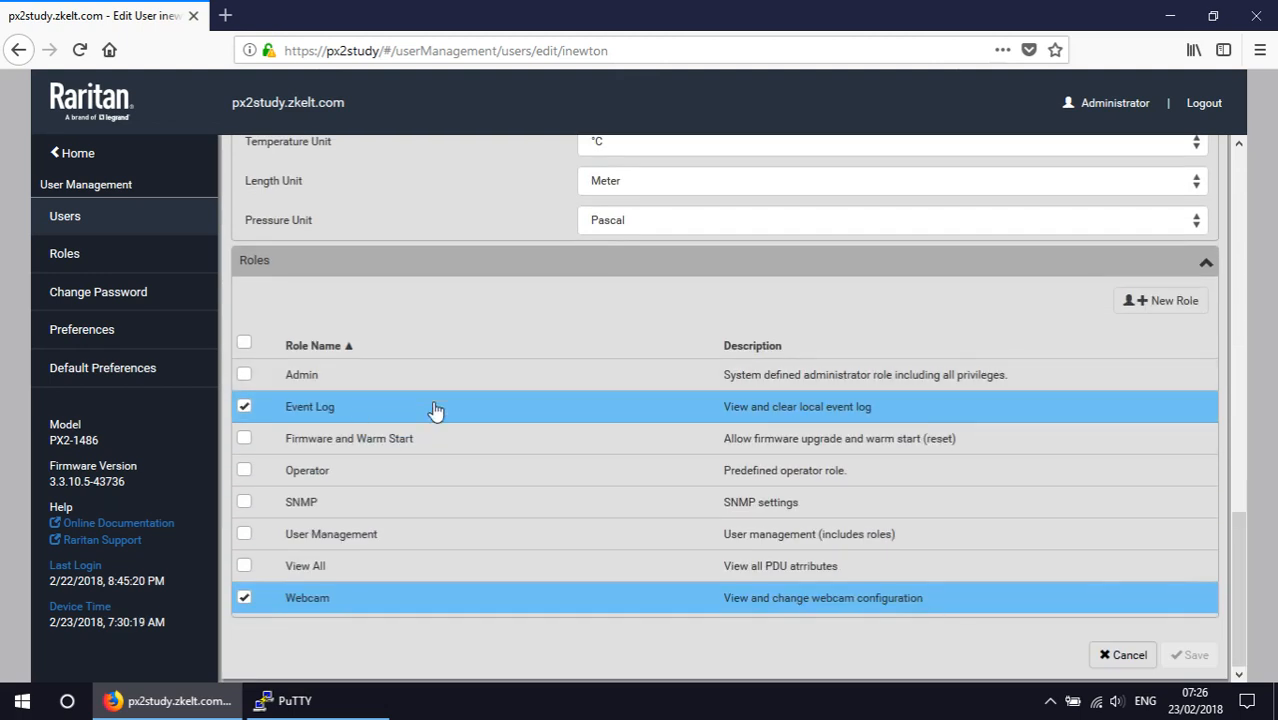
pyautogui.moveTo(326, 608)
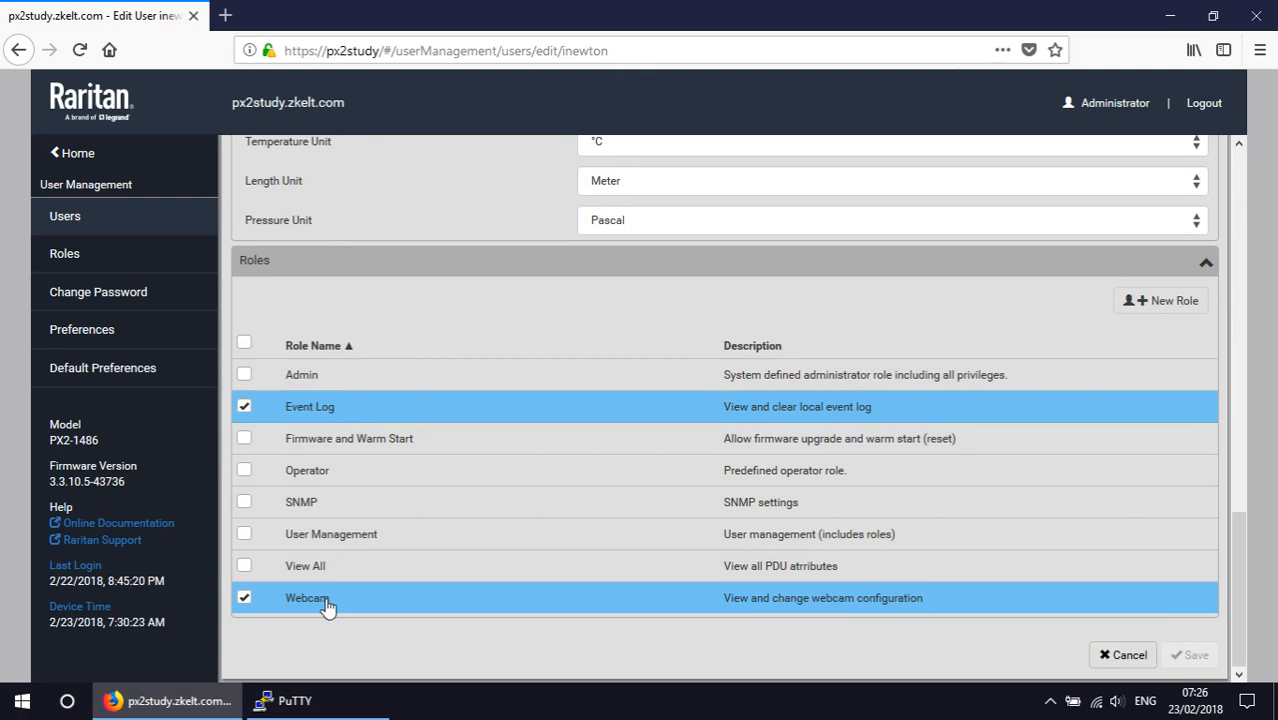
# - Show the Roles list with Admin, Event Log, Webcam, SNMP and other custom roles
pyautogui.click(64, 252)
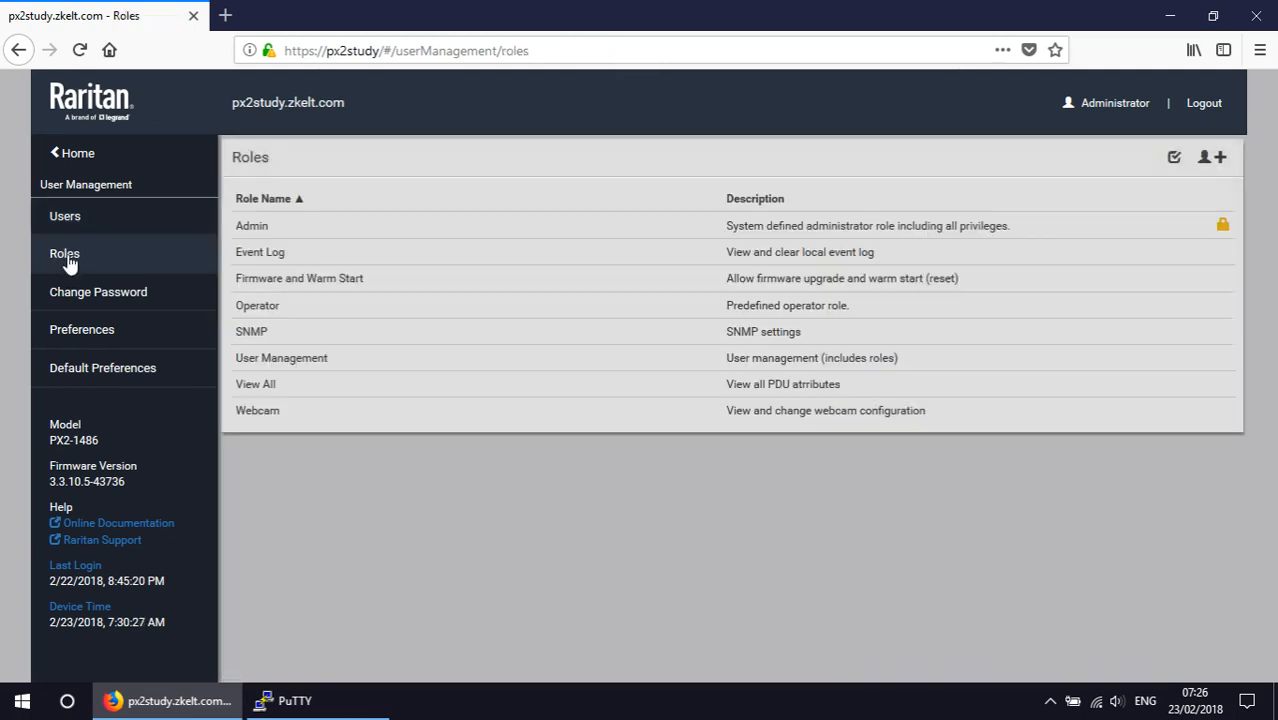
pyautogui.moveTo(344, 286)
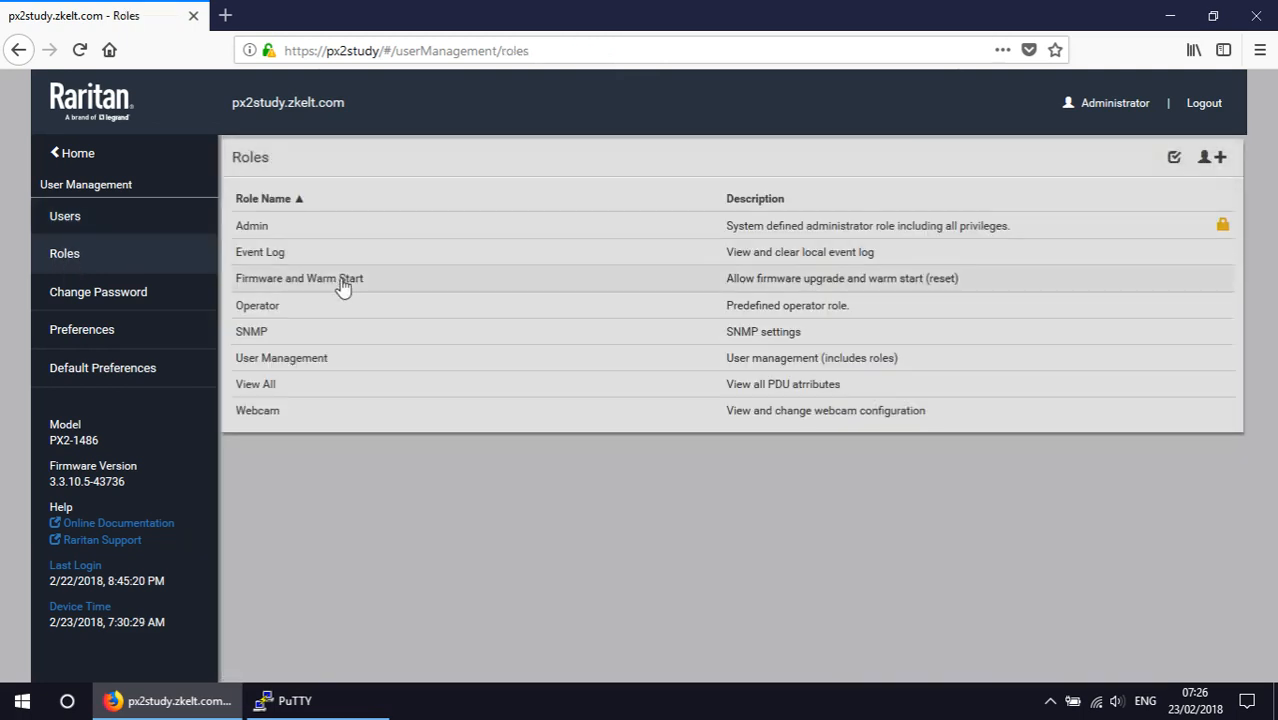
pyautogui.moveTo(288, 318)
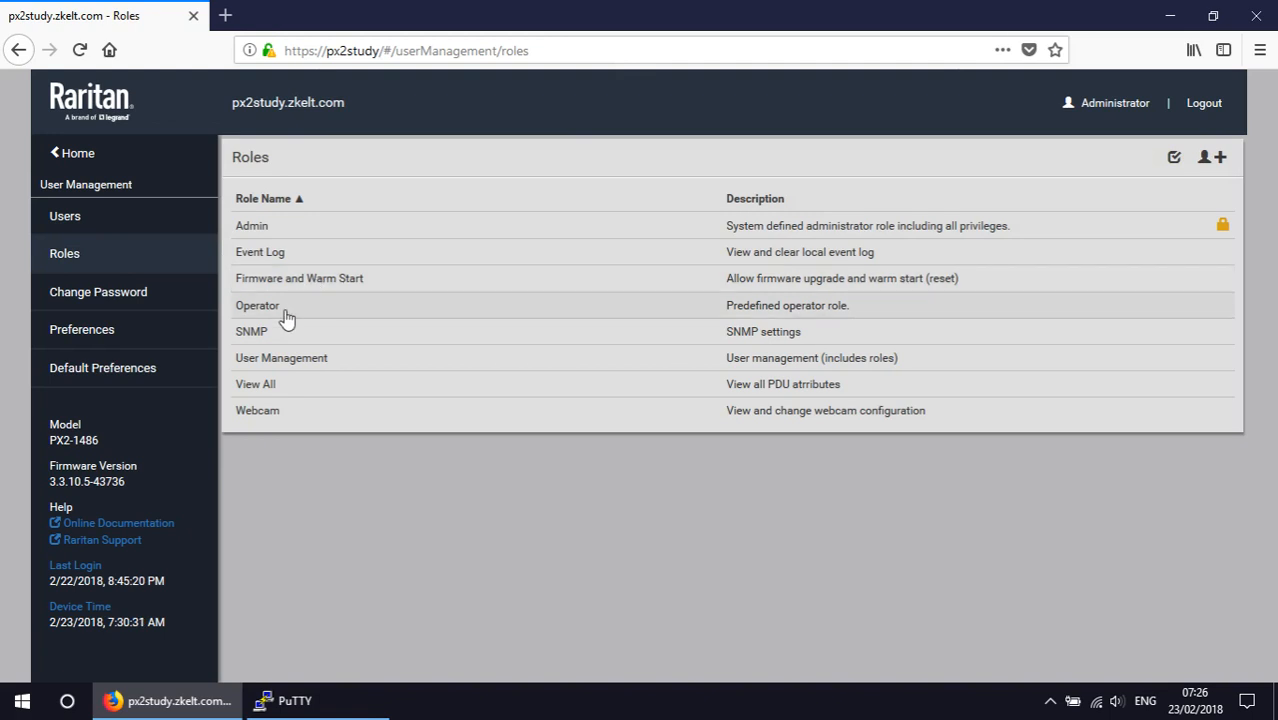
pyautogui.moveTo(272, 362)
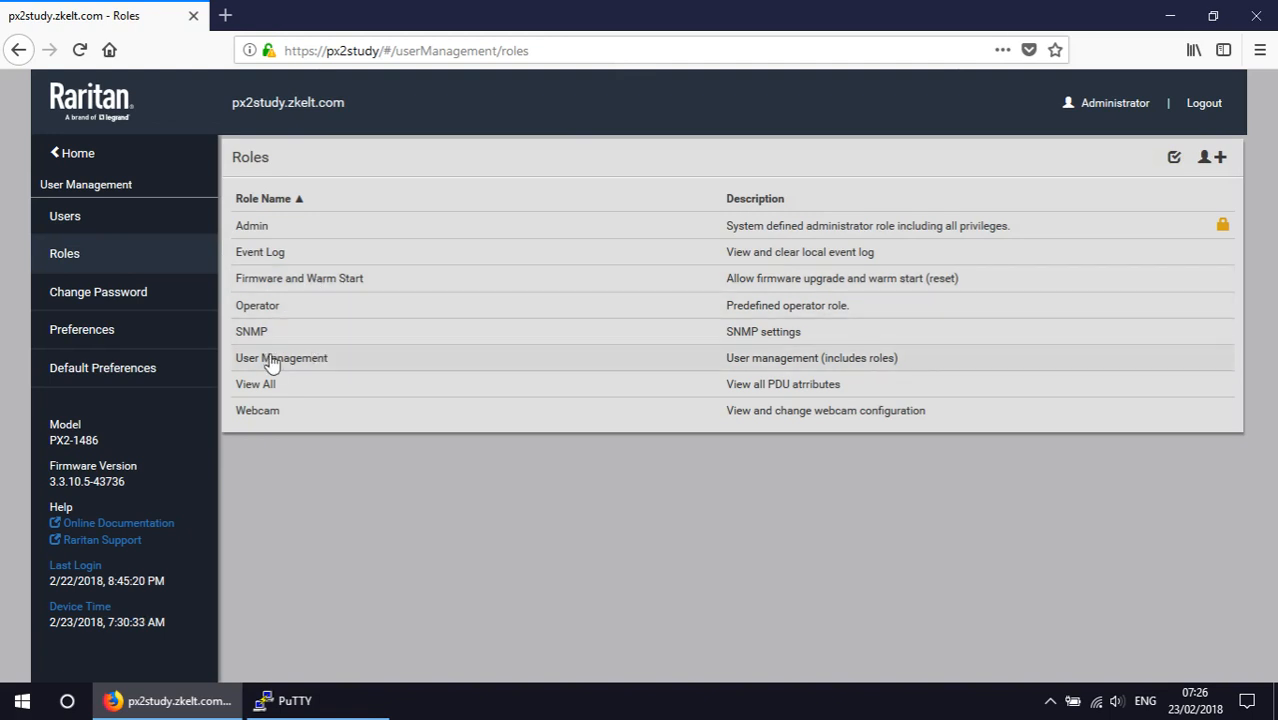
# - Review the User Management role's privileges: Change/View Local User Management and Change Own Password
pyautogui.click(280, 356)
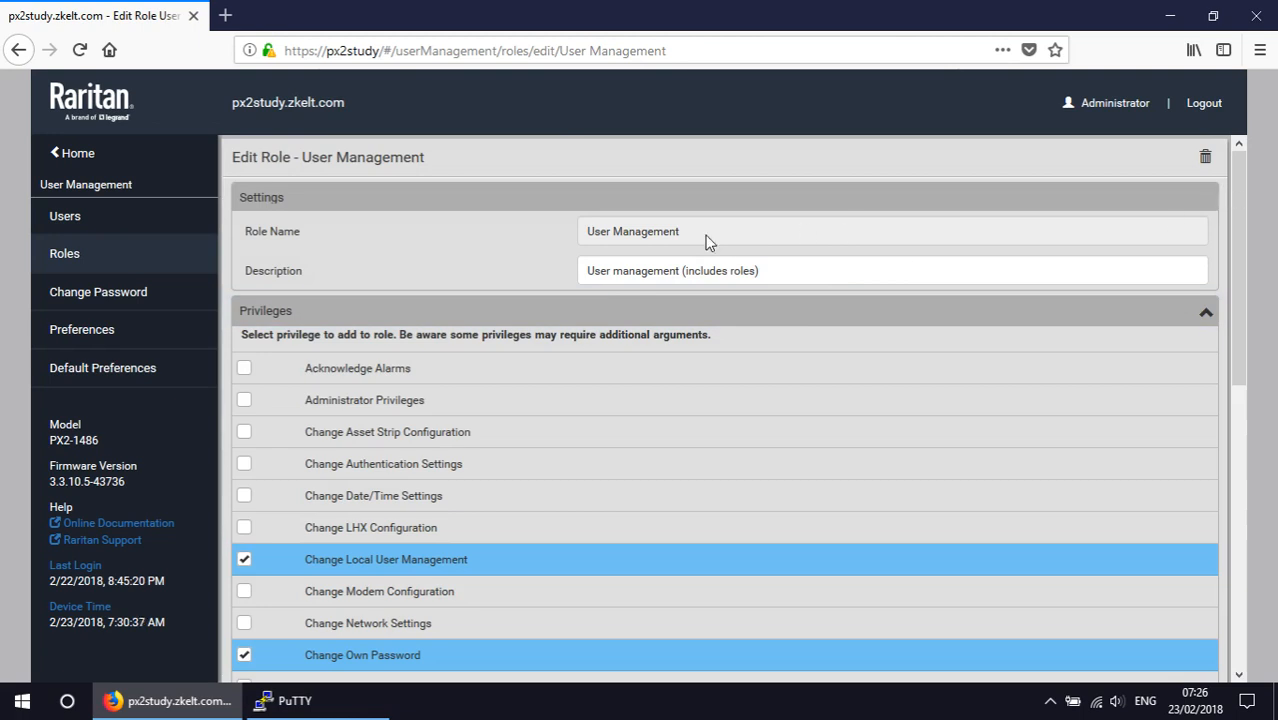
pyautogui.scroll(-3)
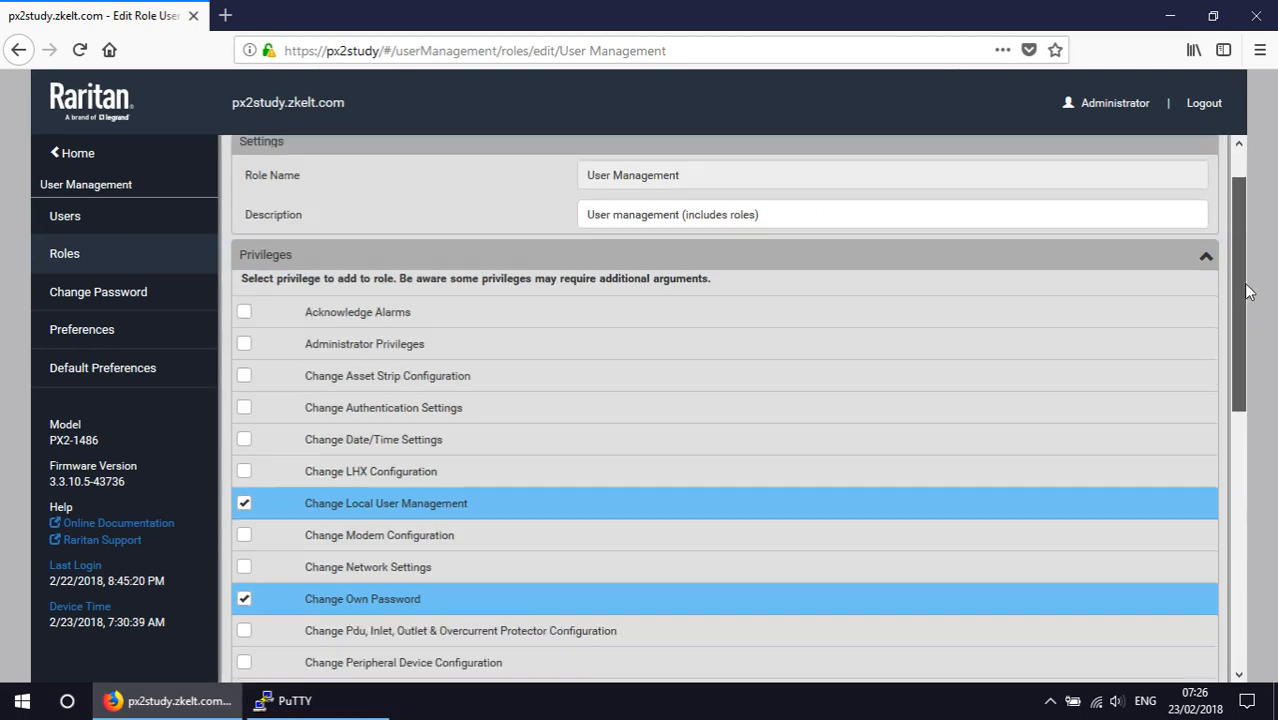
pyautogui.scroll(-3)
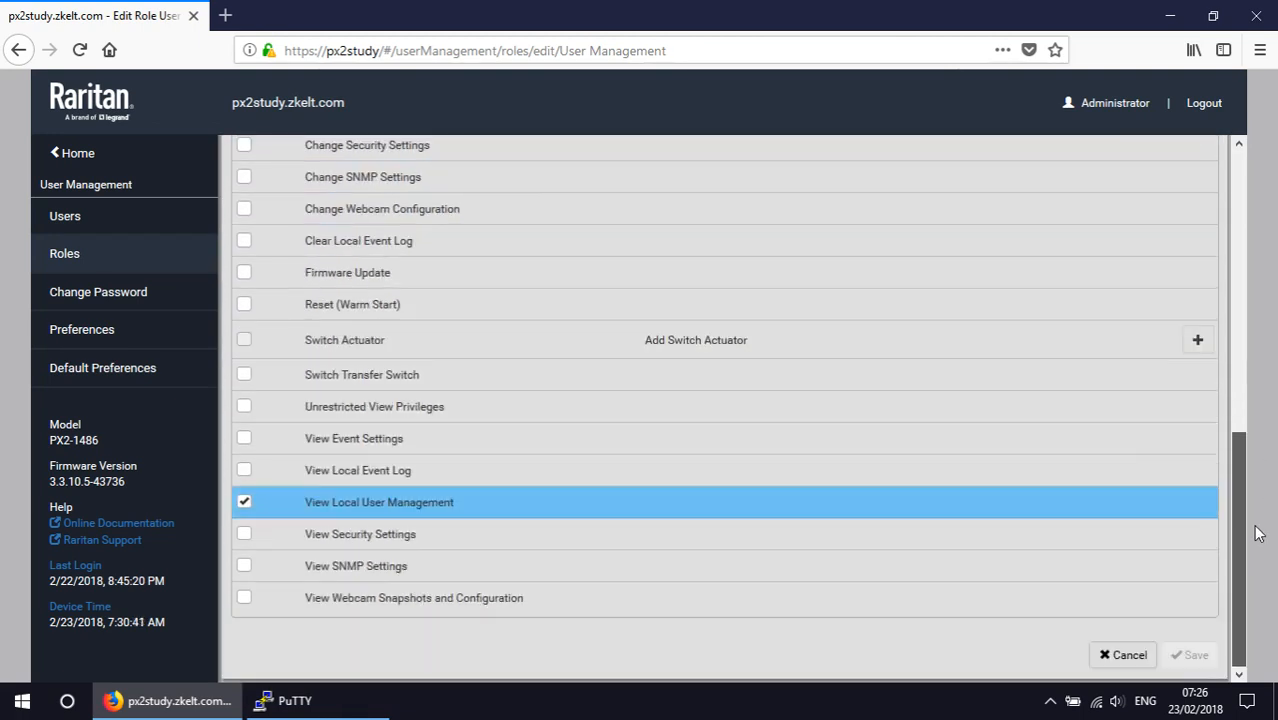
pyautogui.scroll(3)
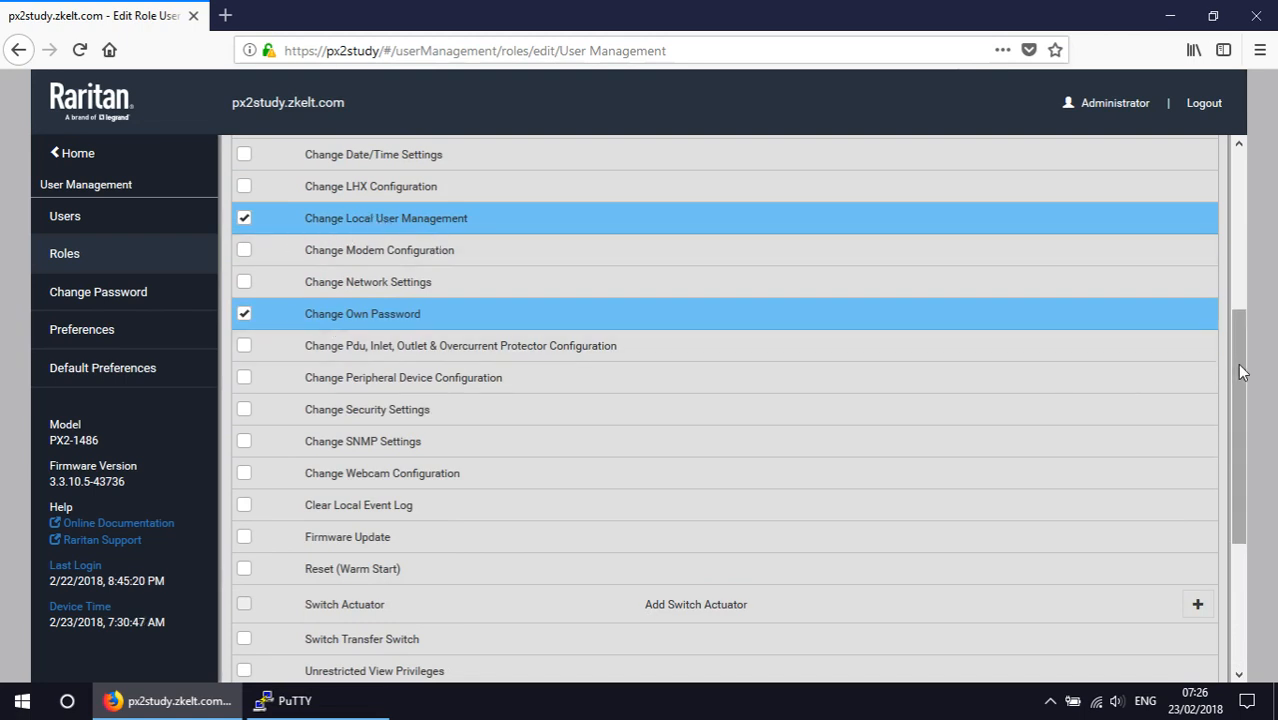
pyautogui.scroll(-3)
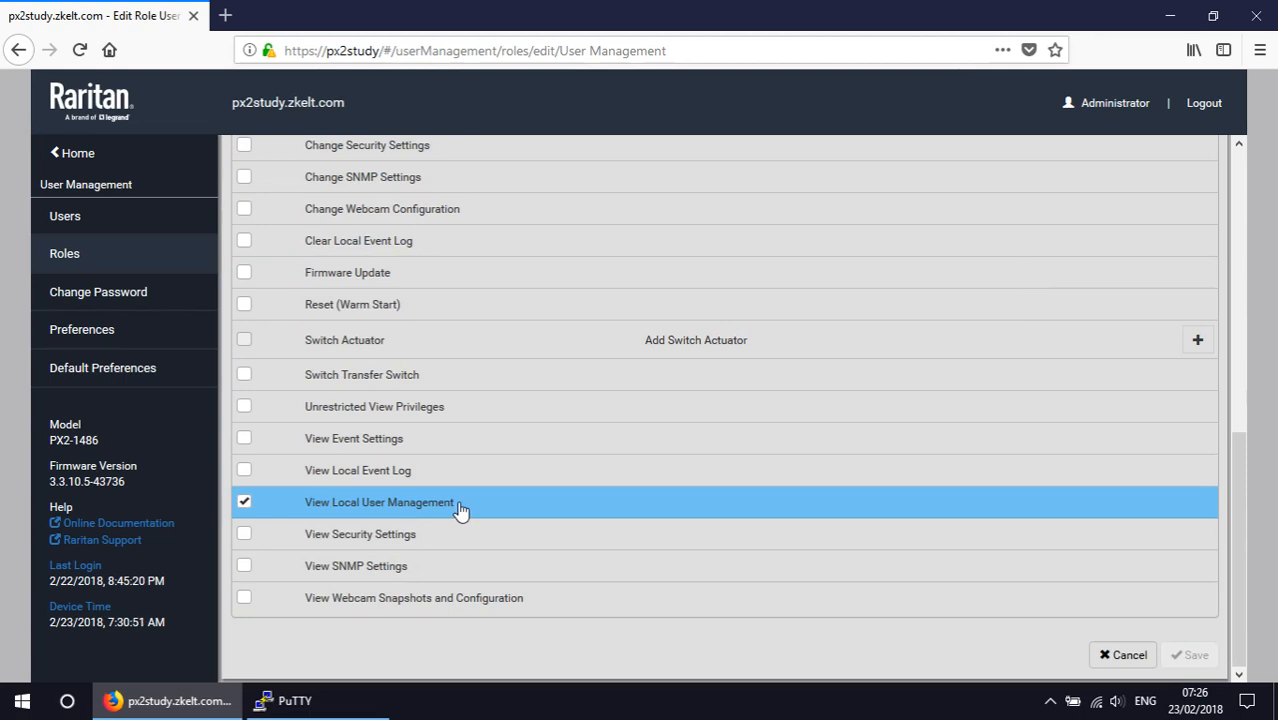
pyautogui.scroll(3)
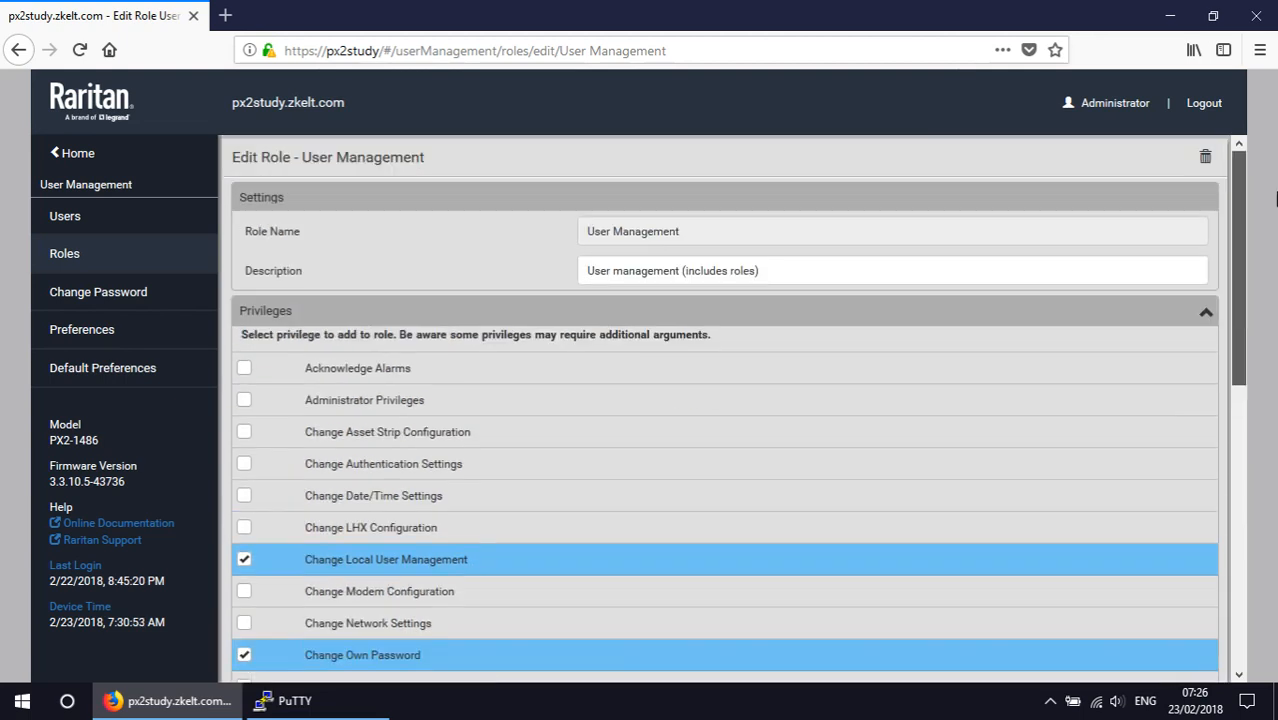
pyautogui.moveTo(956, 374)
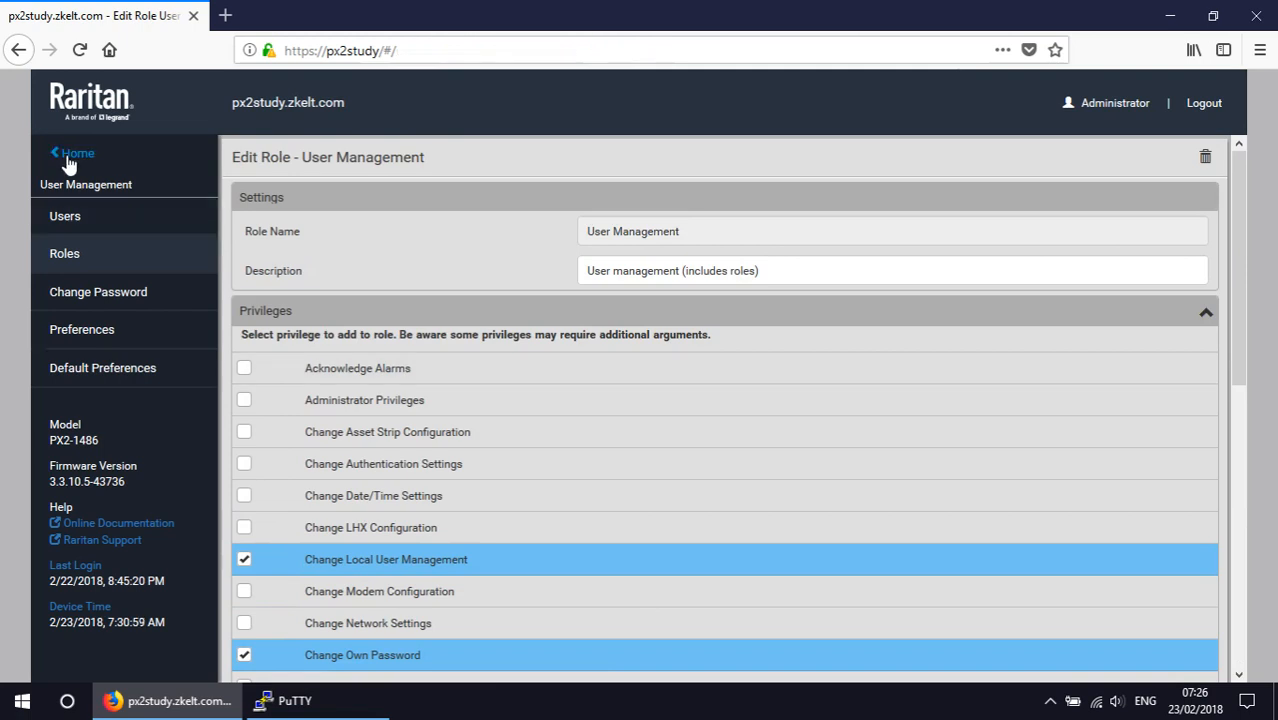
# - Return to the dashboard, then bring back the terminal listing added users like bcox and bpascal
pyautogui.click(76, 152)
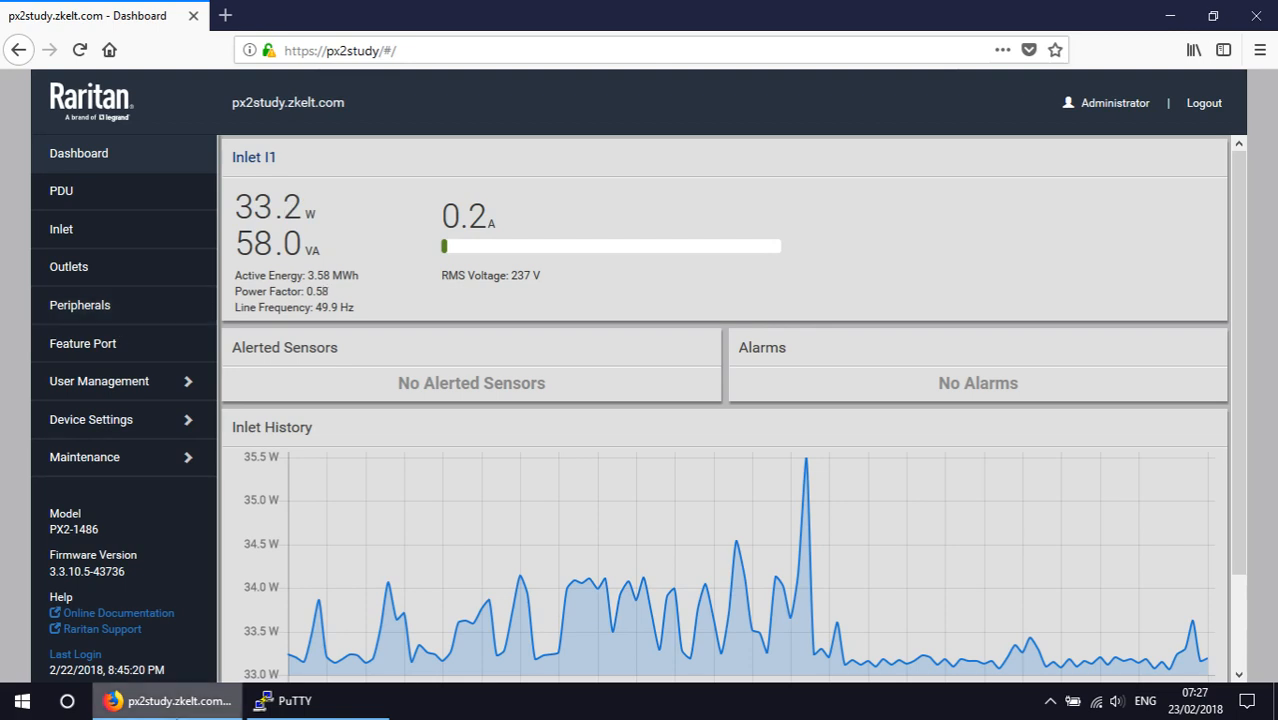
pyautogui.click(294, 700)
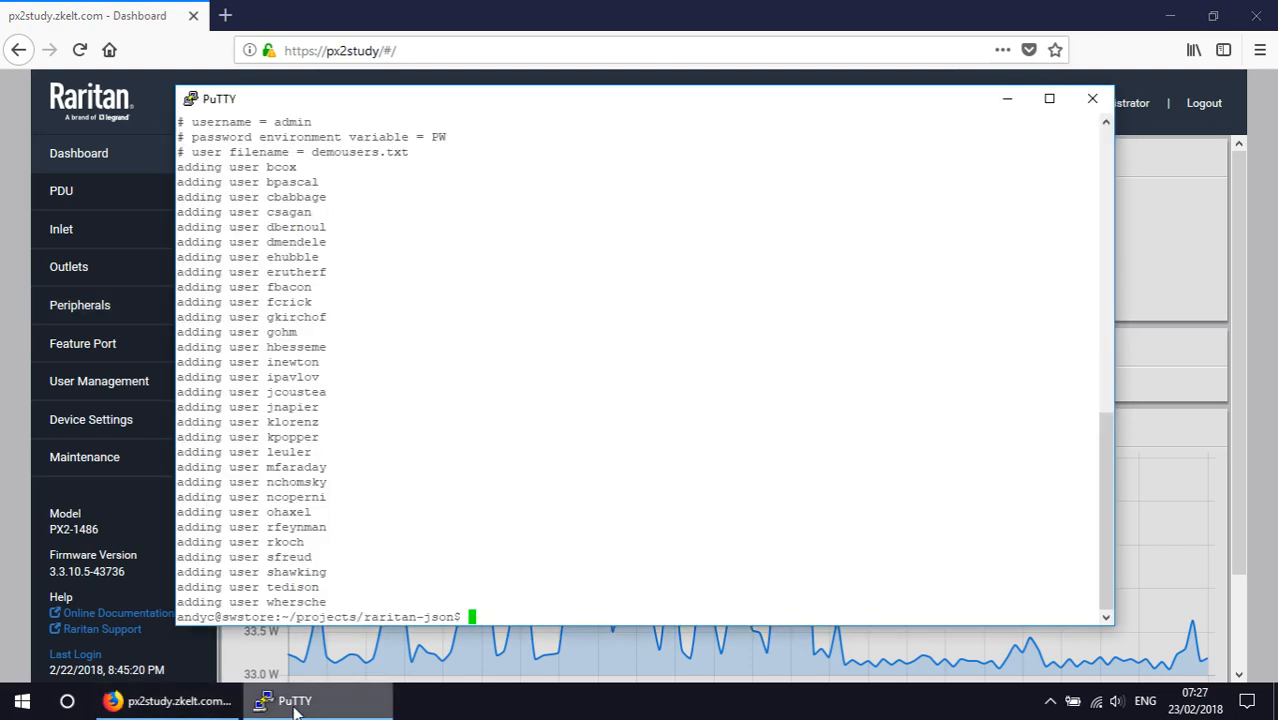
pyautogui.moveTo(436, 408)
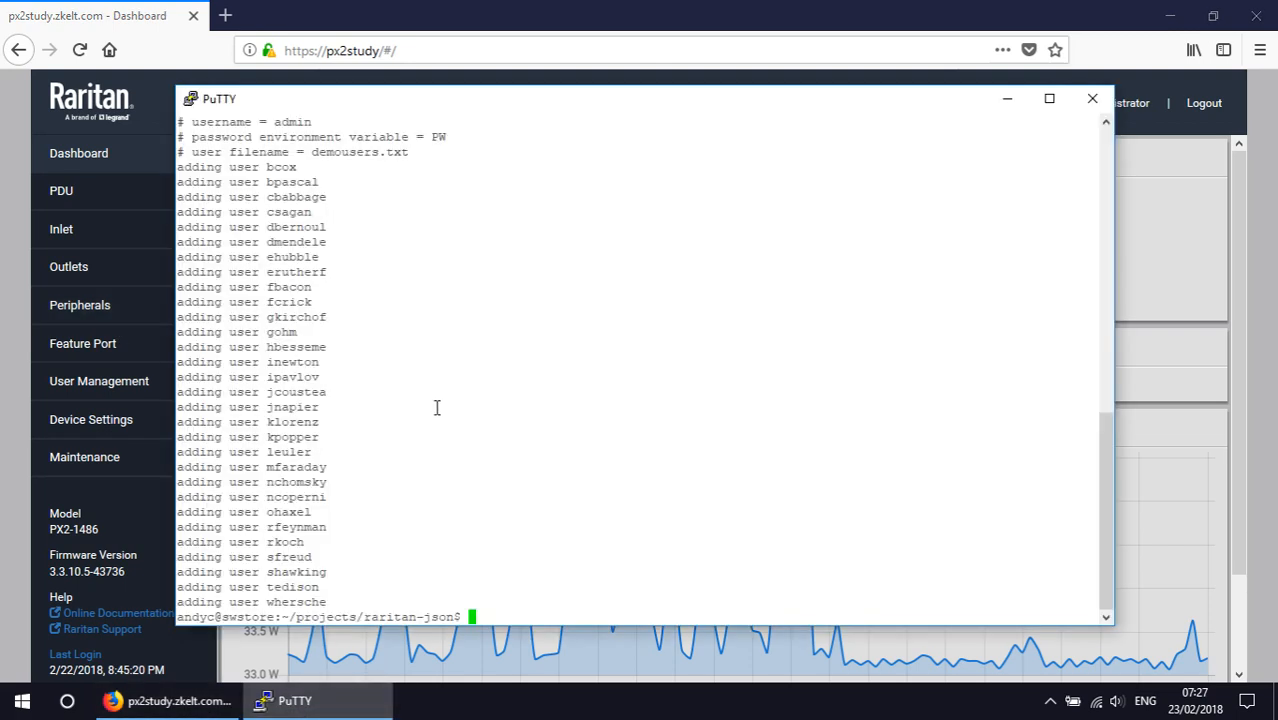